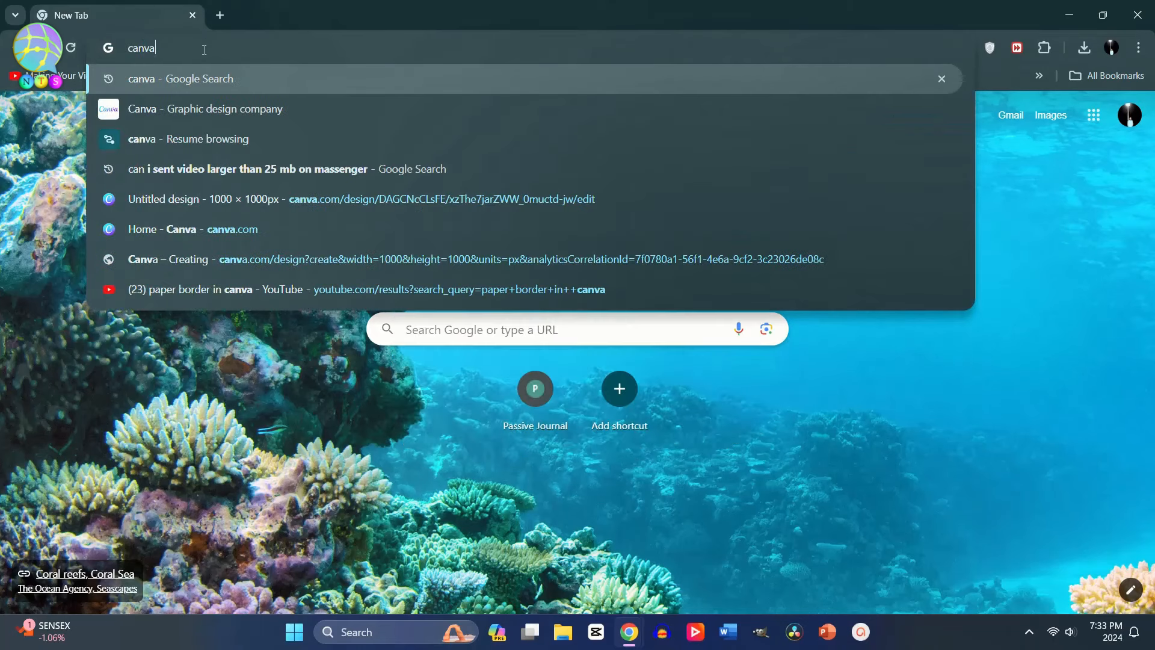
Search Google for 'canva' and open the Canva: Visual Suite for Everyone result.
click(180, 79)
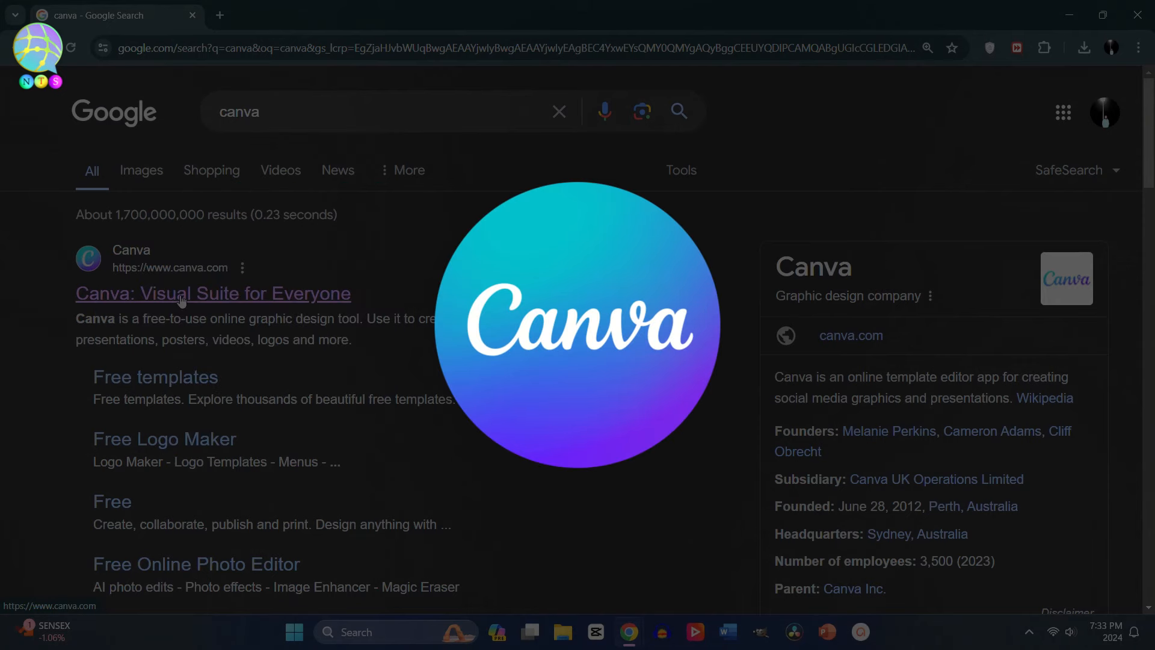
click(212, 293)
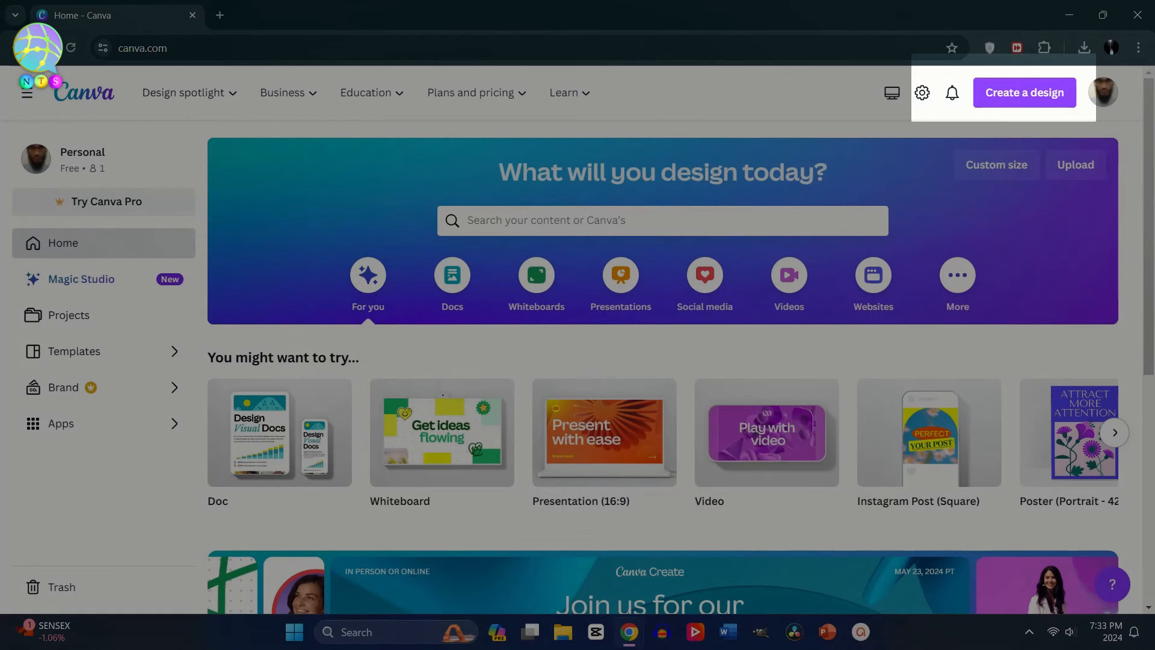
mouse_move(1056, 101)
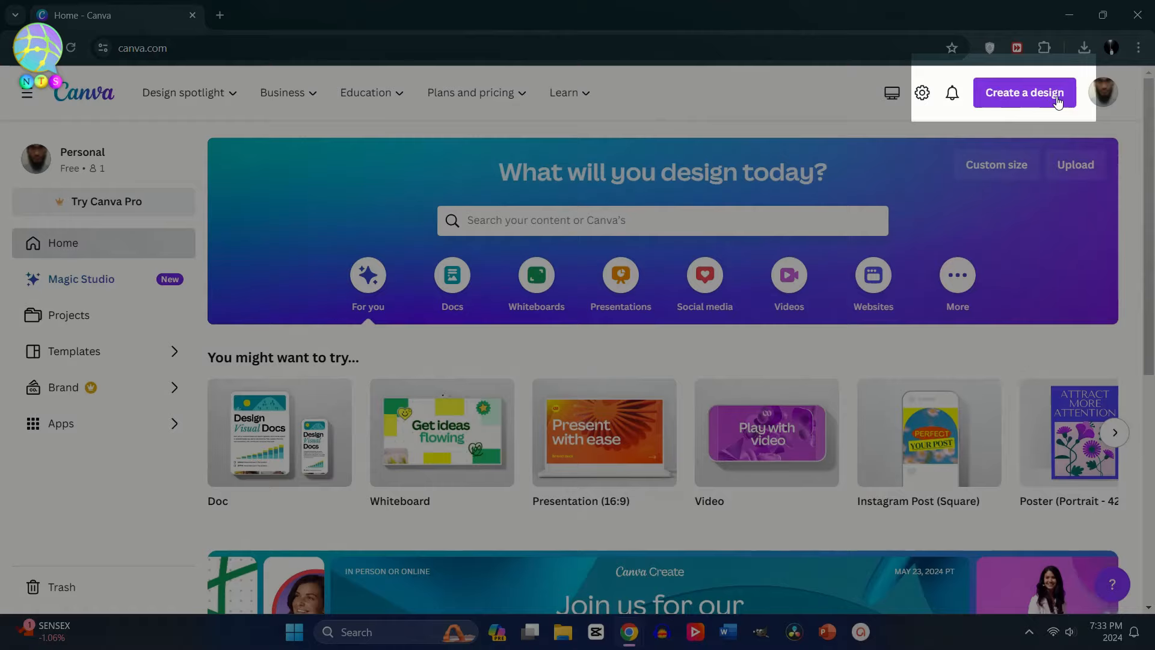
Create a custom-size Canva design with width 1920 and height 1080 px.
click(1024, 93)
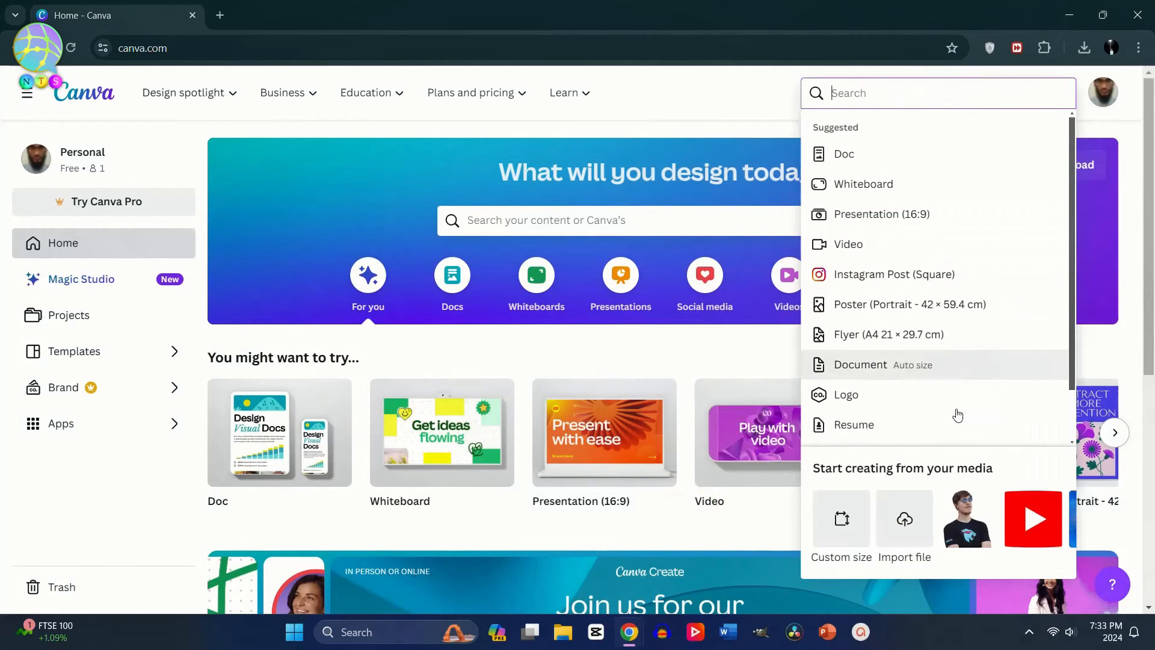
mouse_move(820, 541)
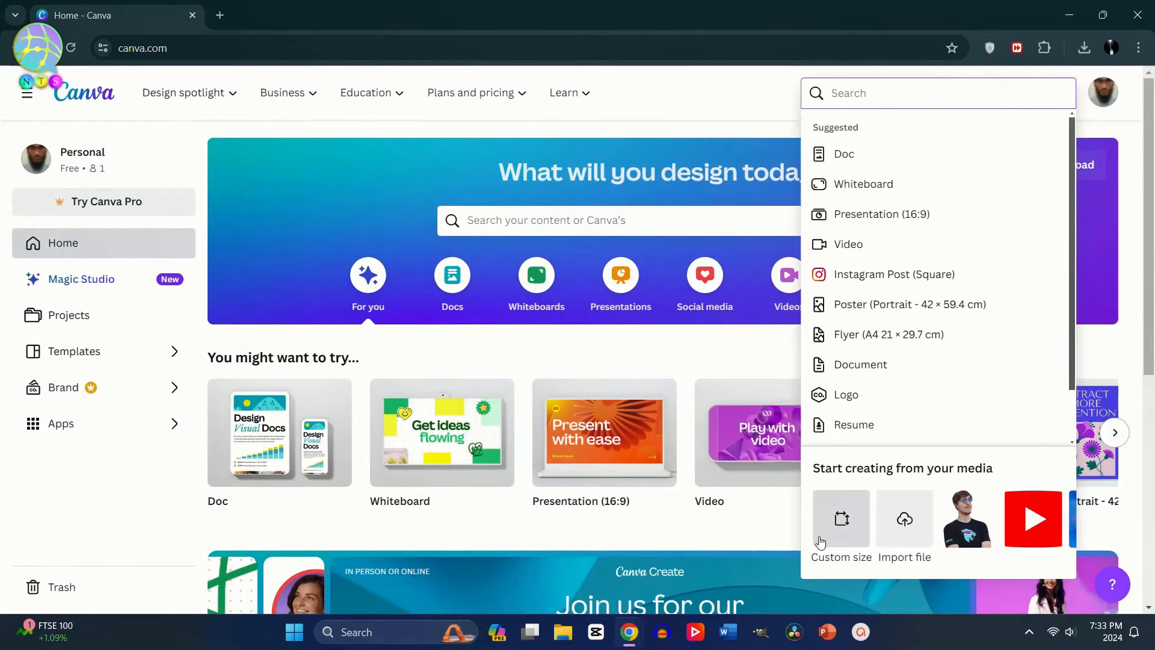
click(841, 519)
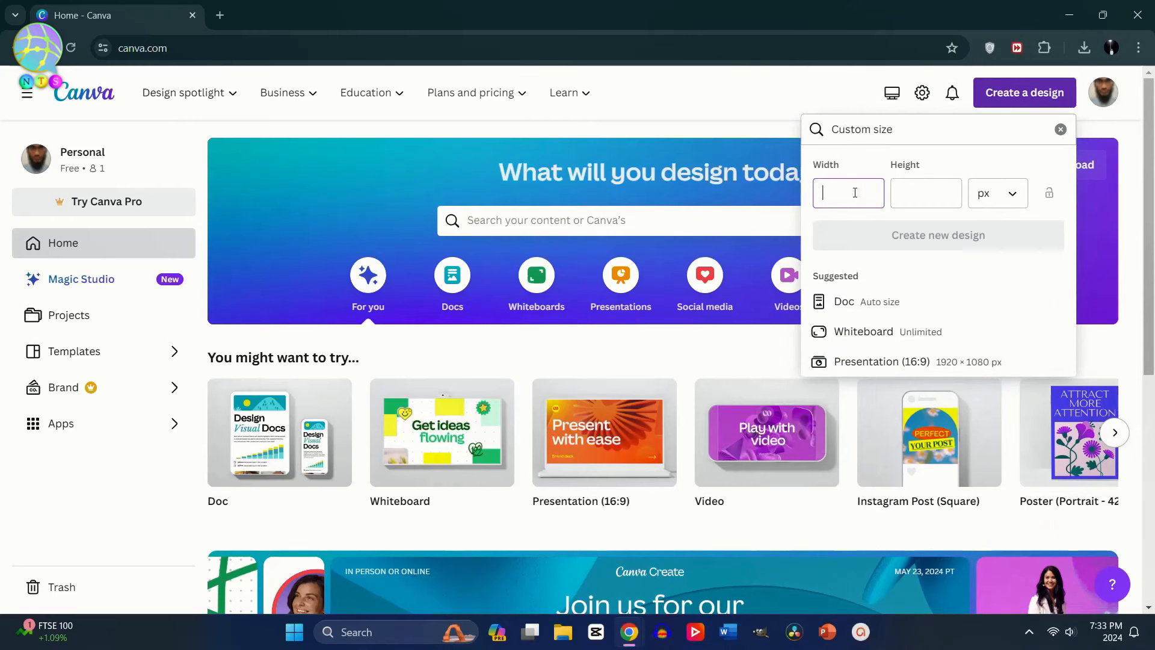
text(1920)
click(926, 193)
text(1080)
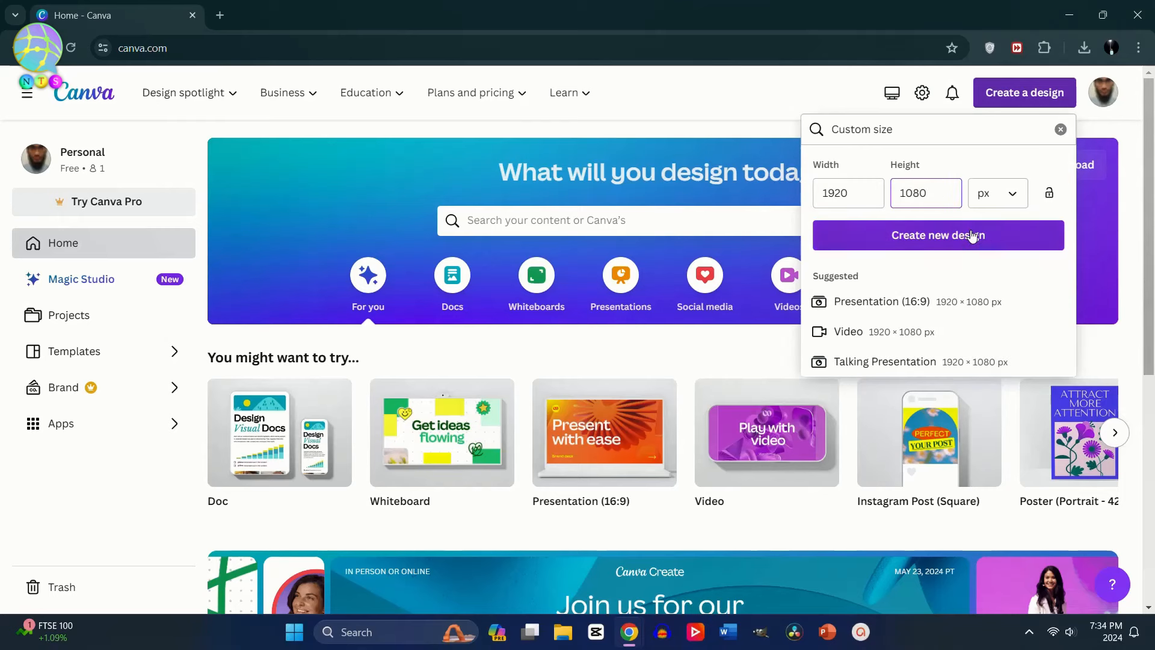
click(937, 236)
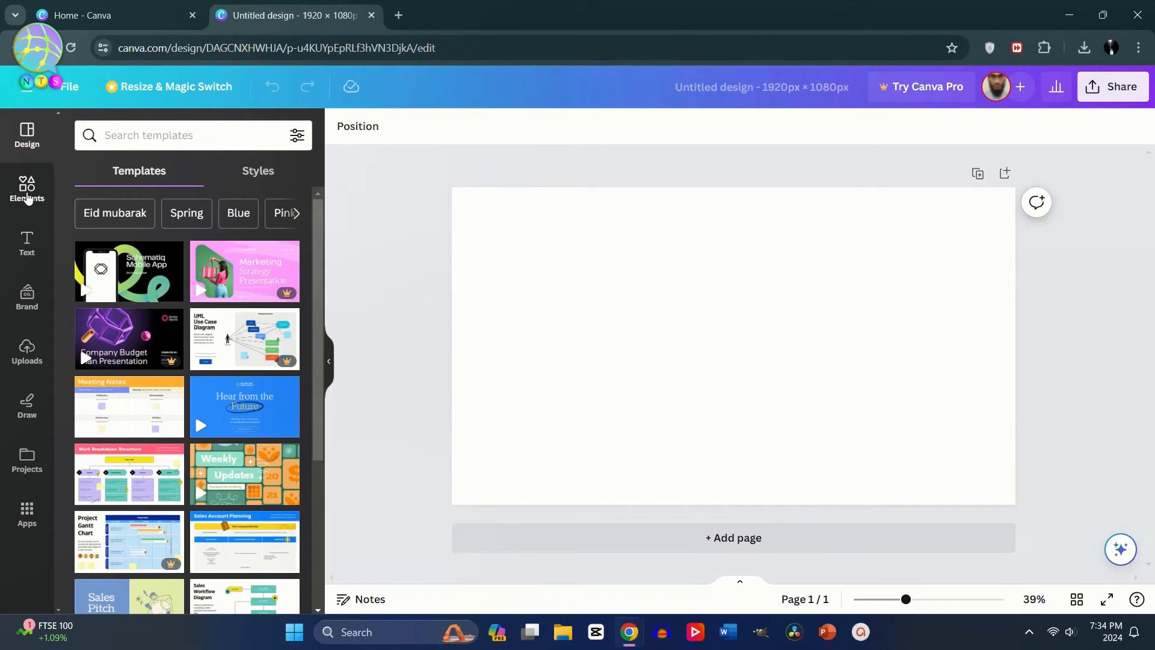
Search Elements frames for 'paper' and add the first torn-paper frame to the page.
click(27, 188)
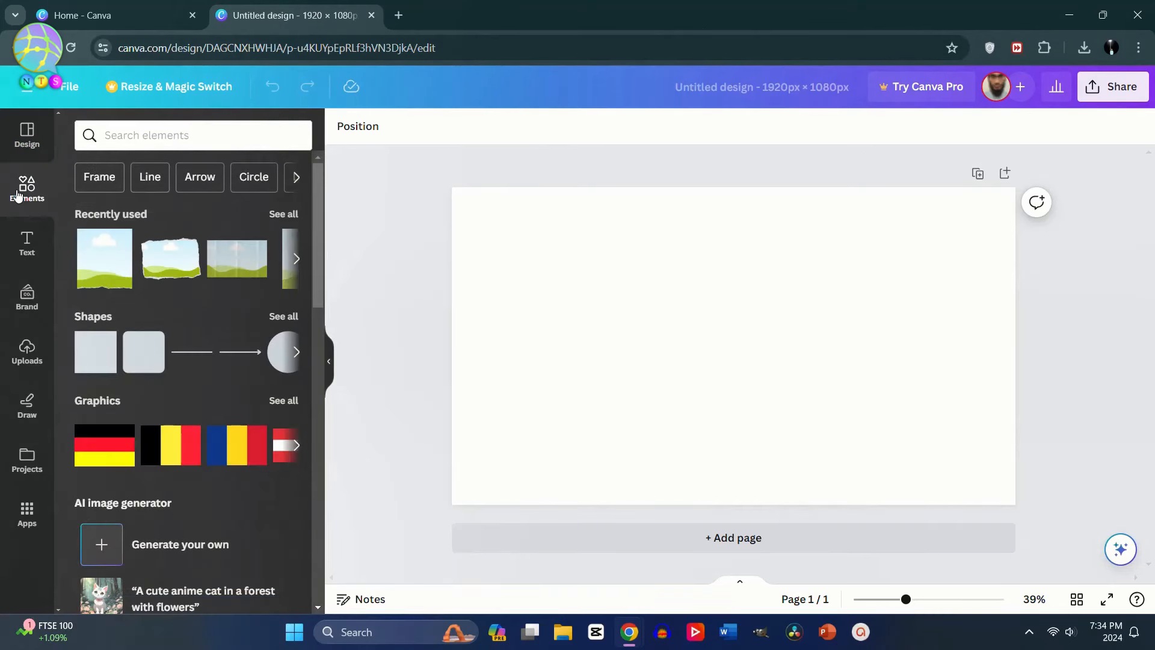
scroll(down, 3)
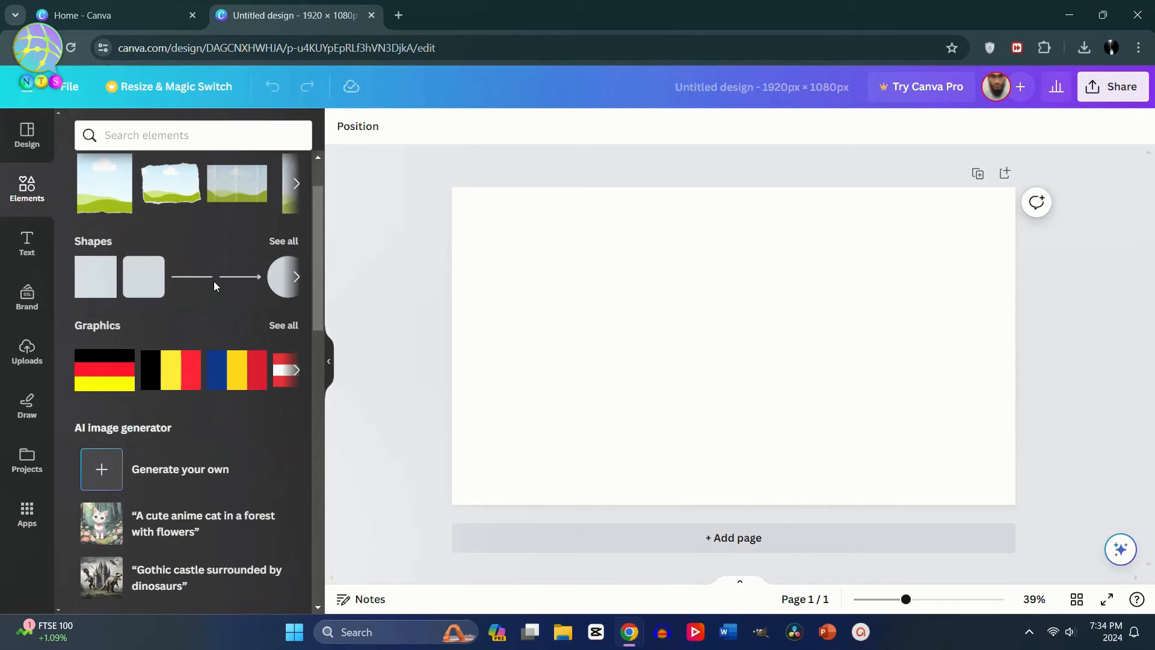
scroll(down, 3)
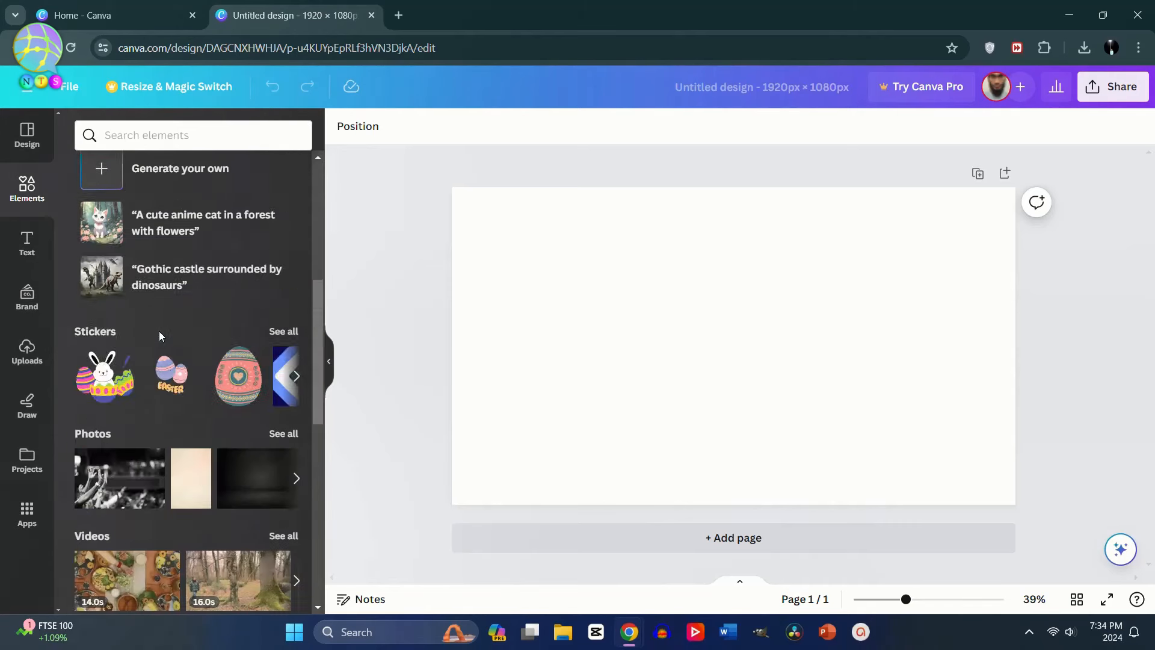
scroll(down, 3)
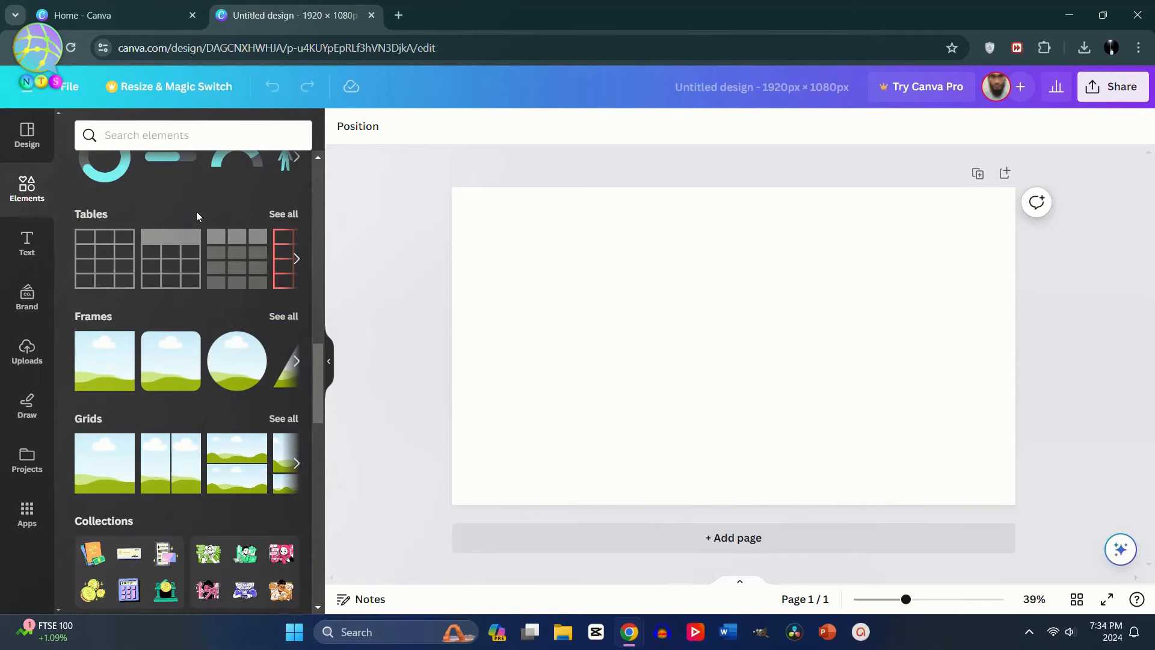
click(282, 316)
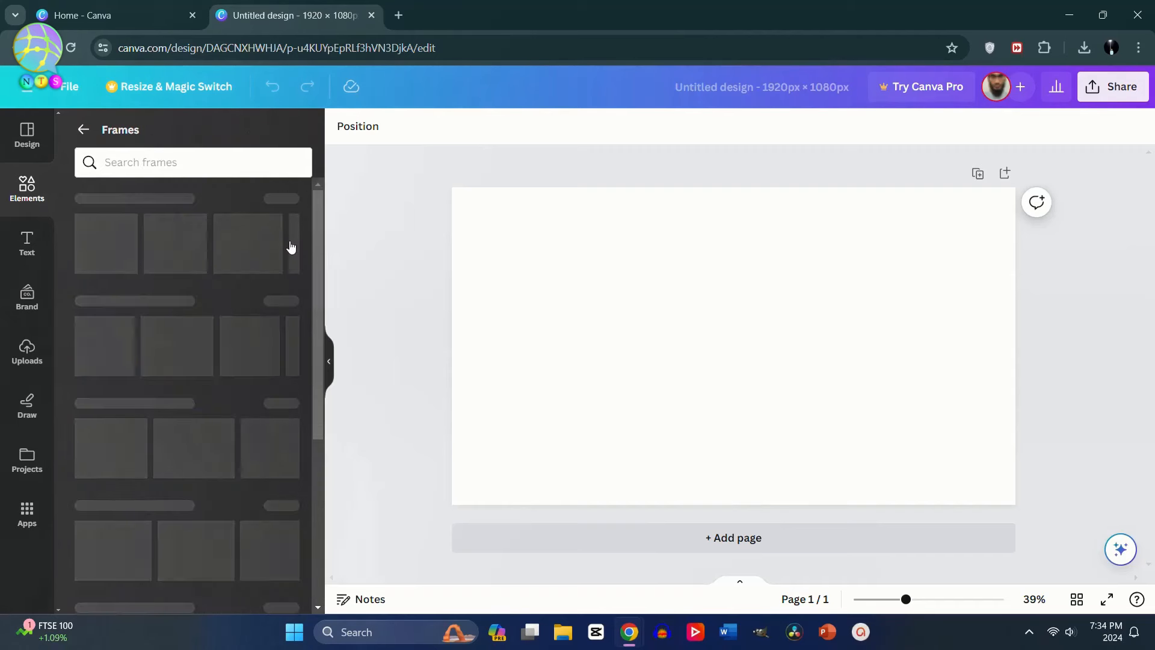
click(193, 162)
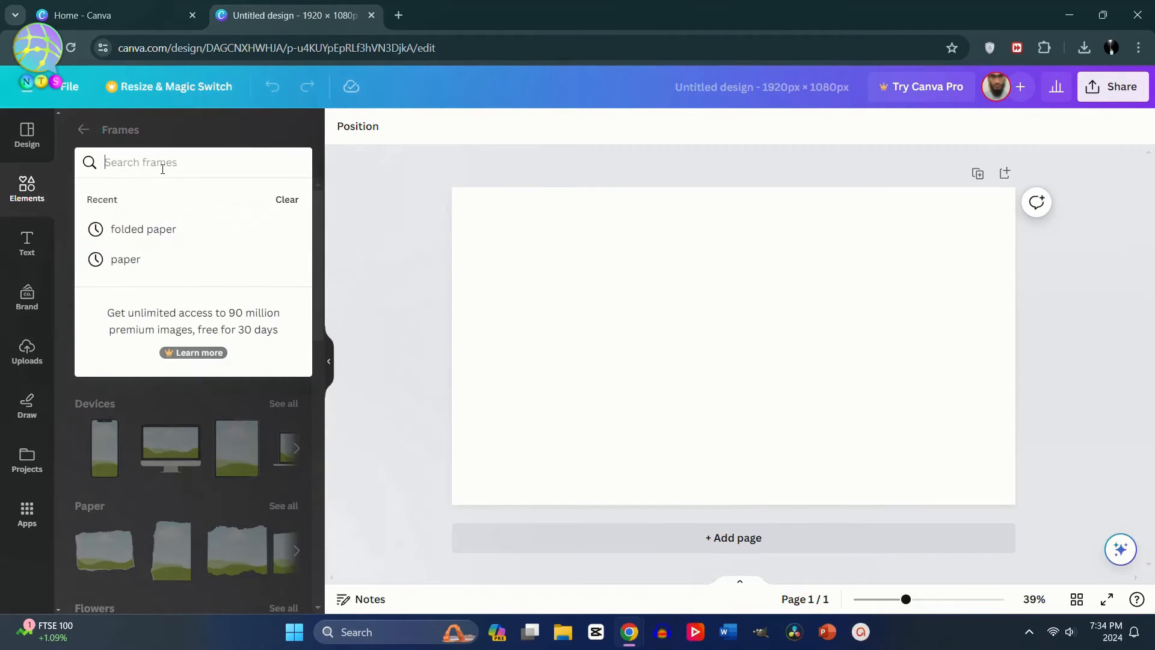
text(p)
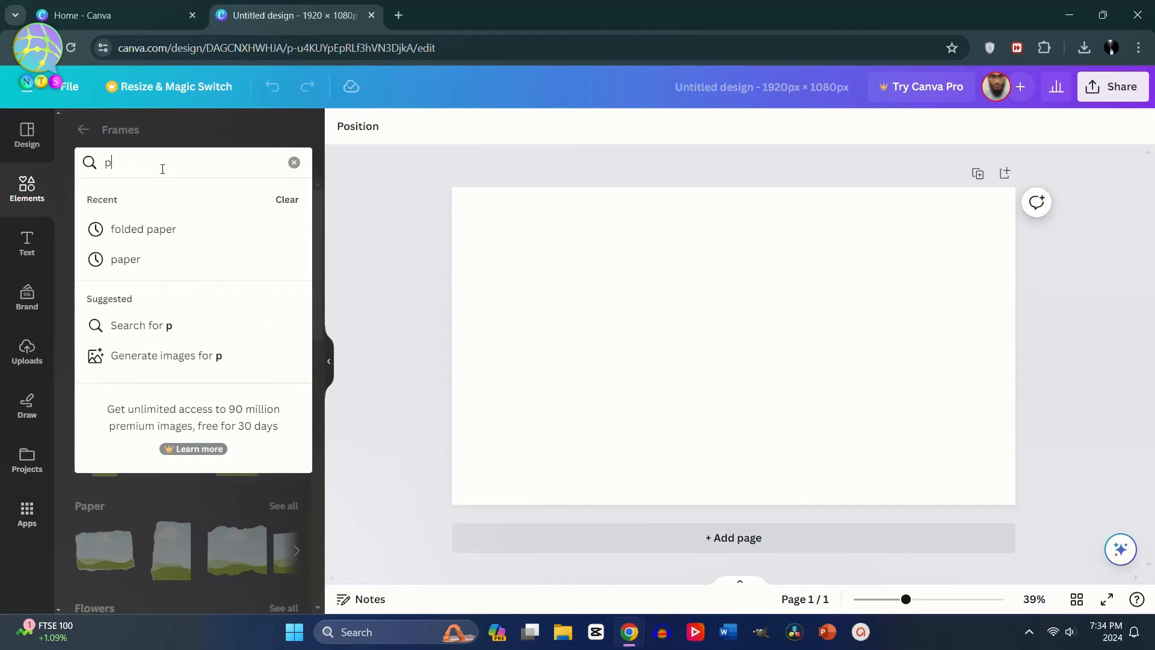
click(125, 259)
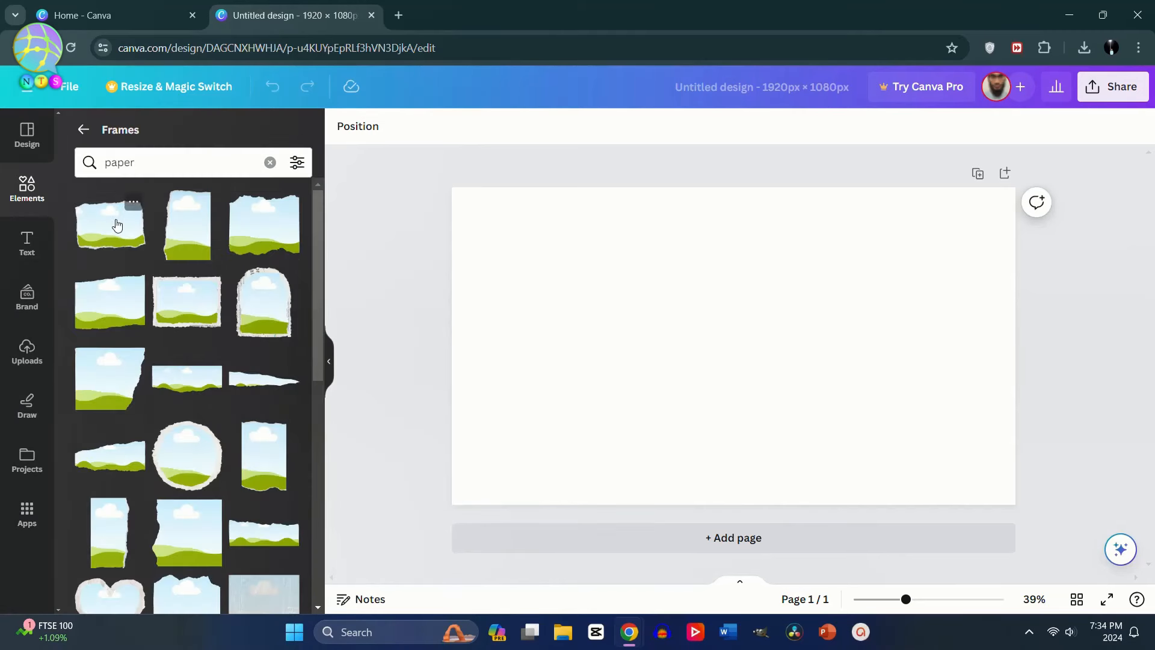
click(109, 224)
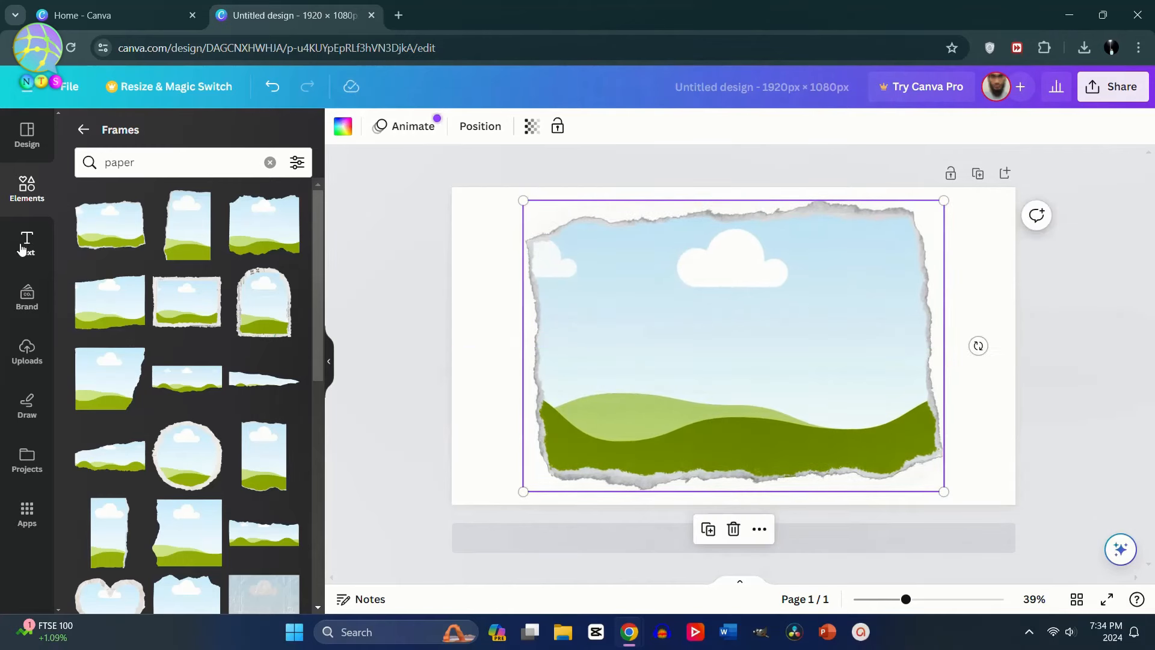
Upload Youtube_logo.png and drop it into the torn-paper frame.
click(27, 352)
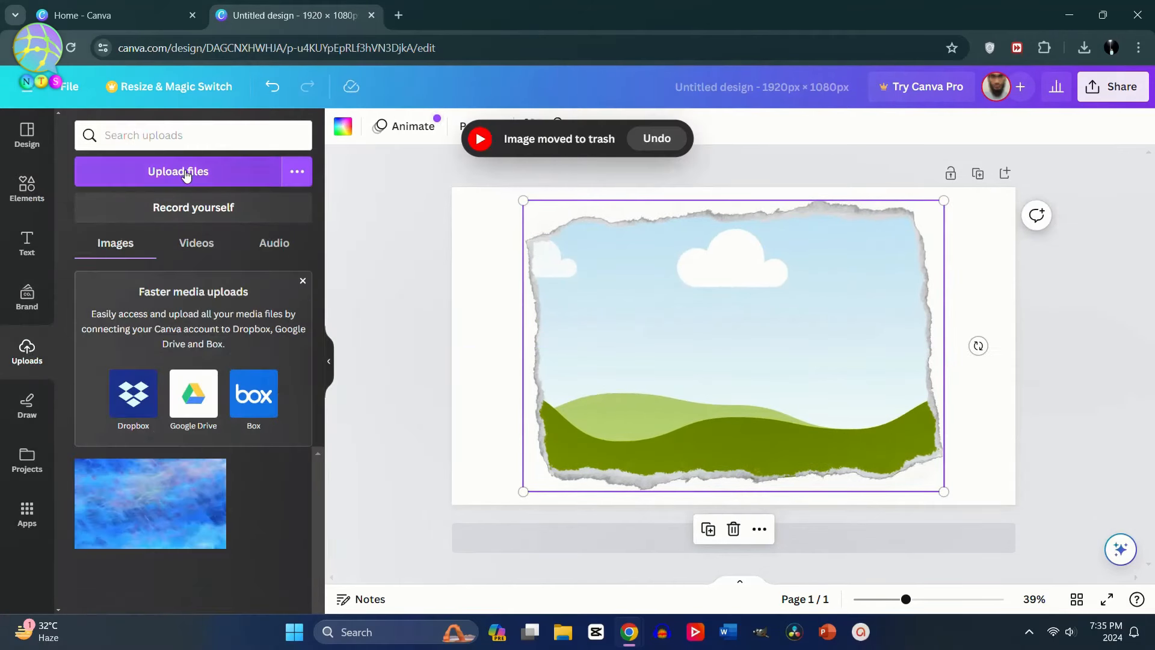
click(177, 171)
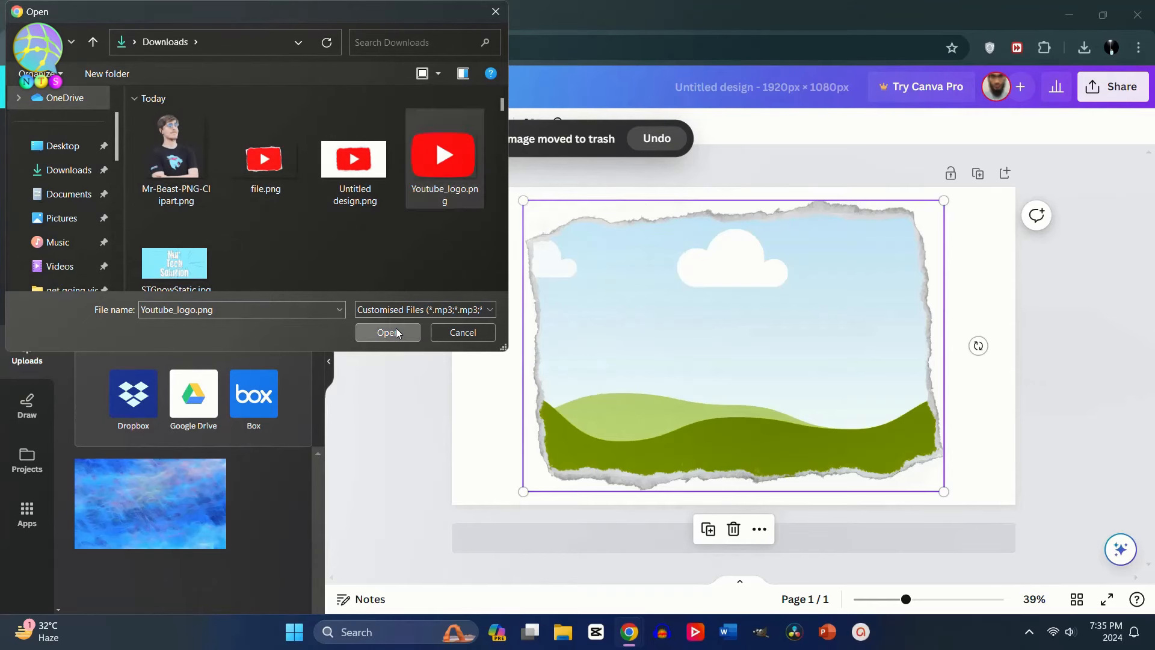
click(387, 332)
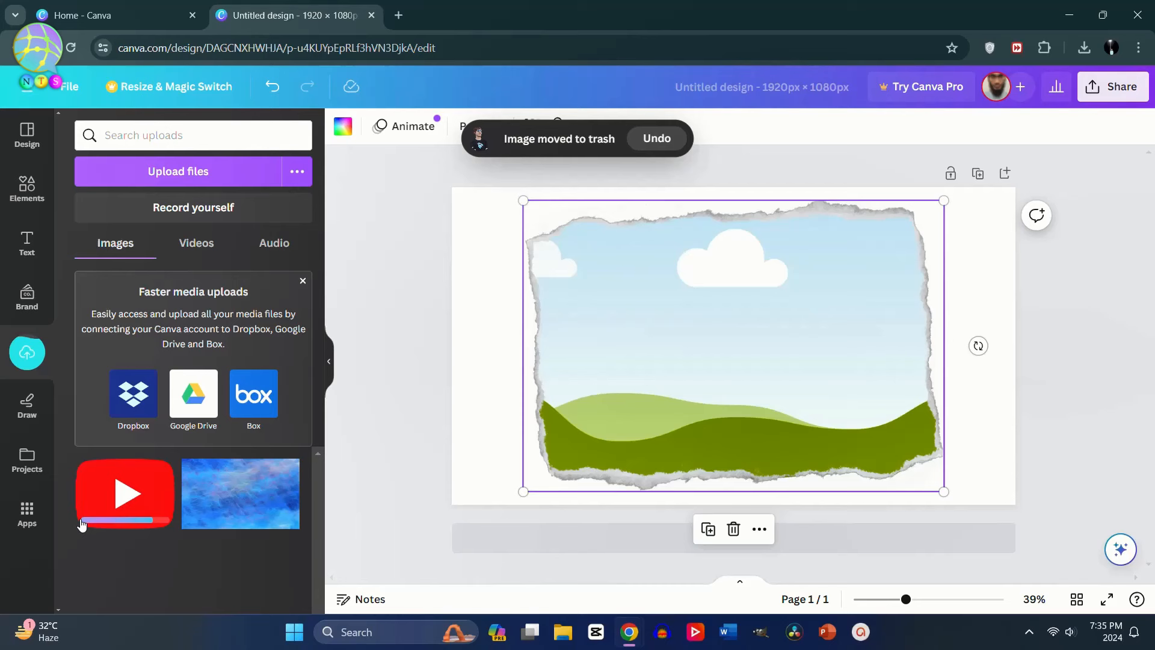
click(124, 493)
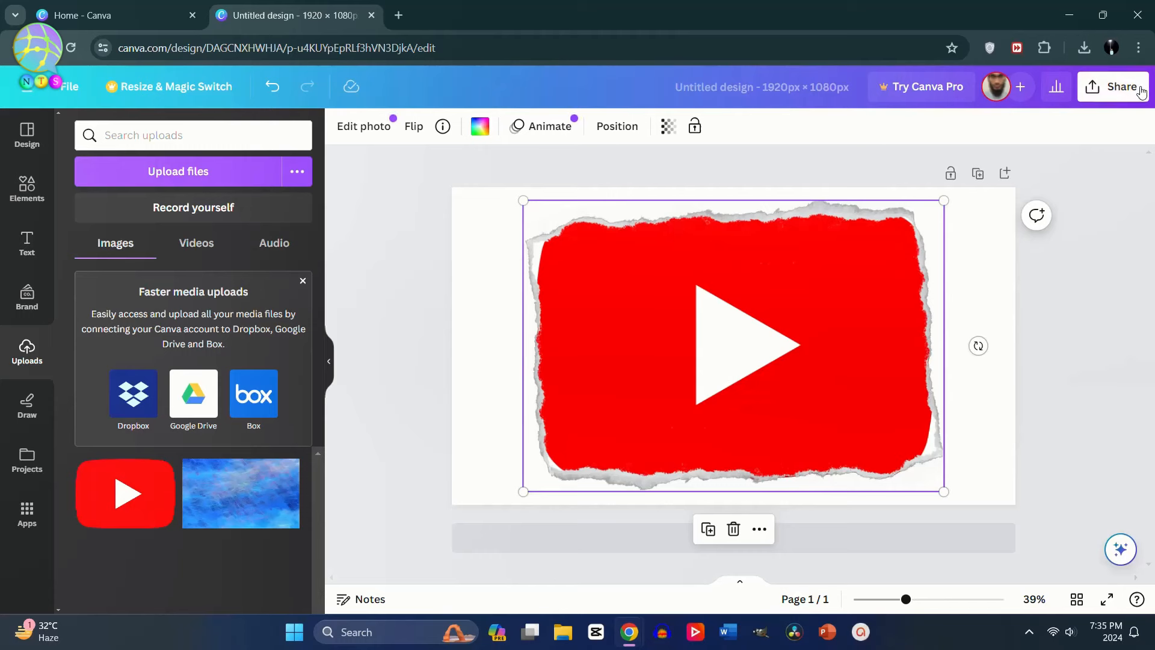
click(1119, 86)
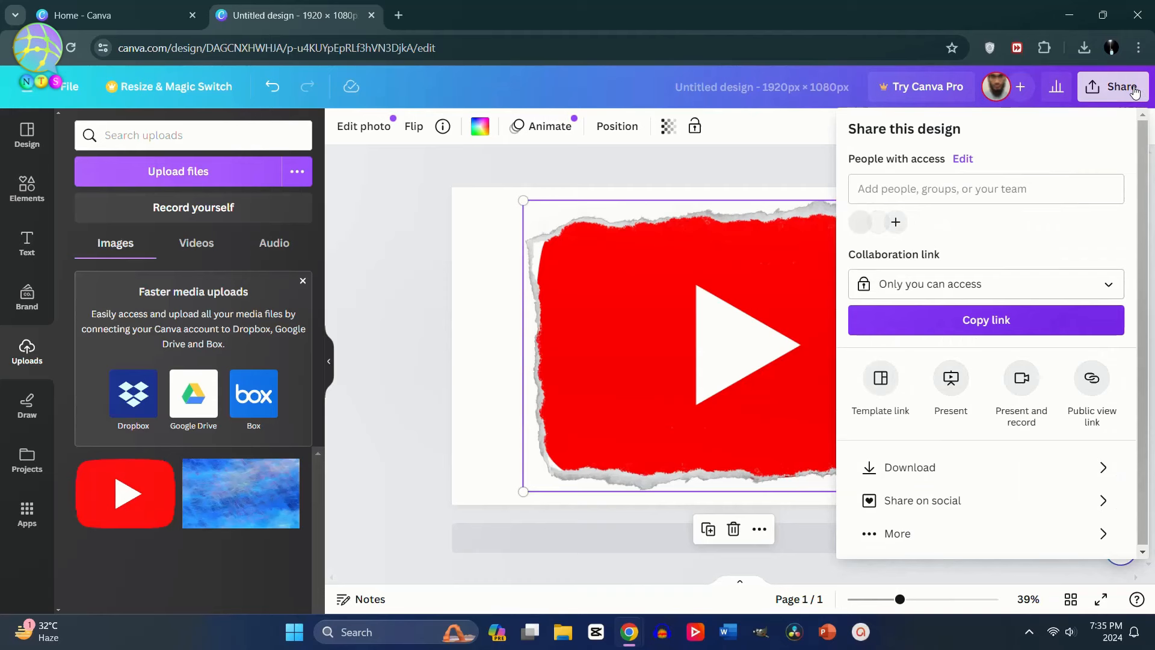
Download the torn-paper logo design as a PNG file.
click(900, 467)
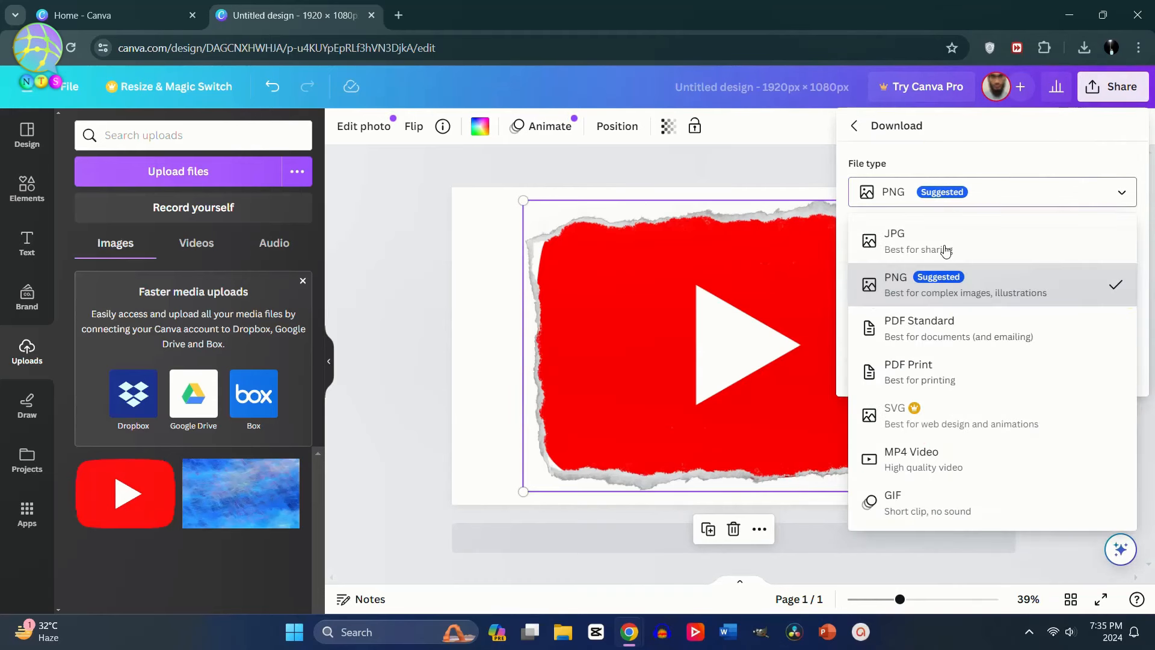
click(895, 284)
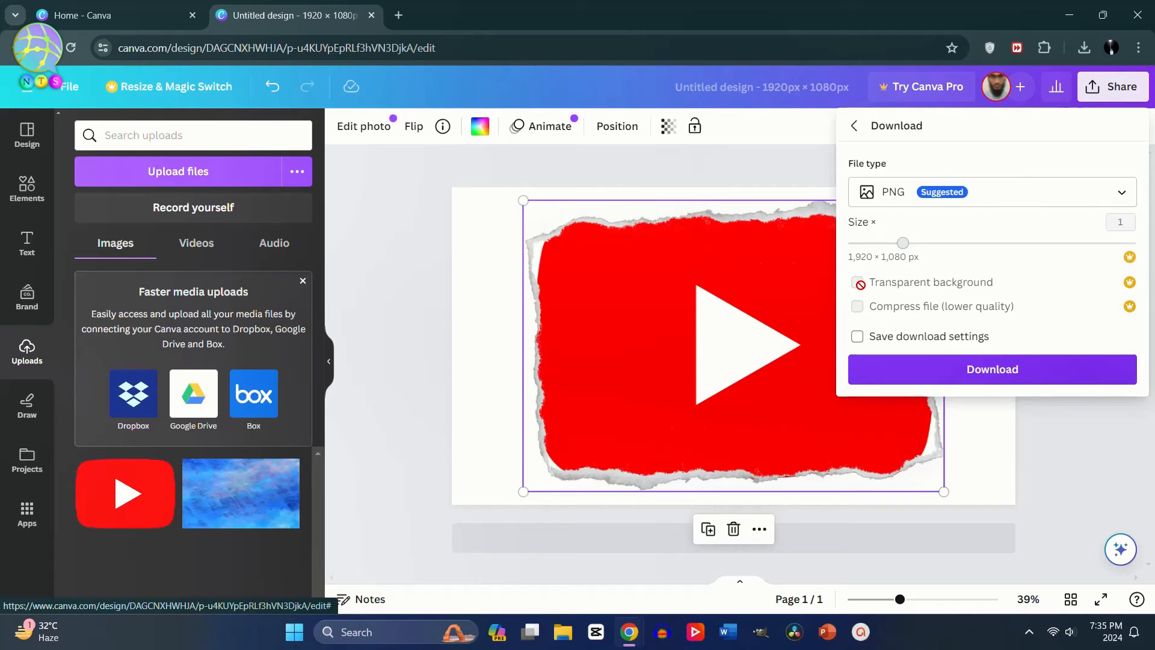
click(857, 281)
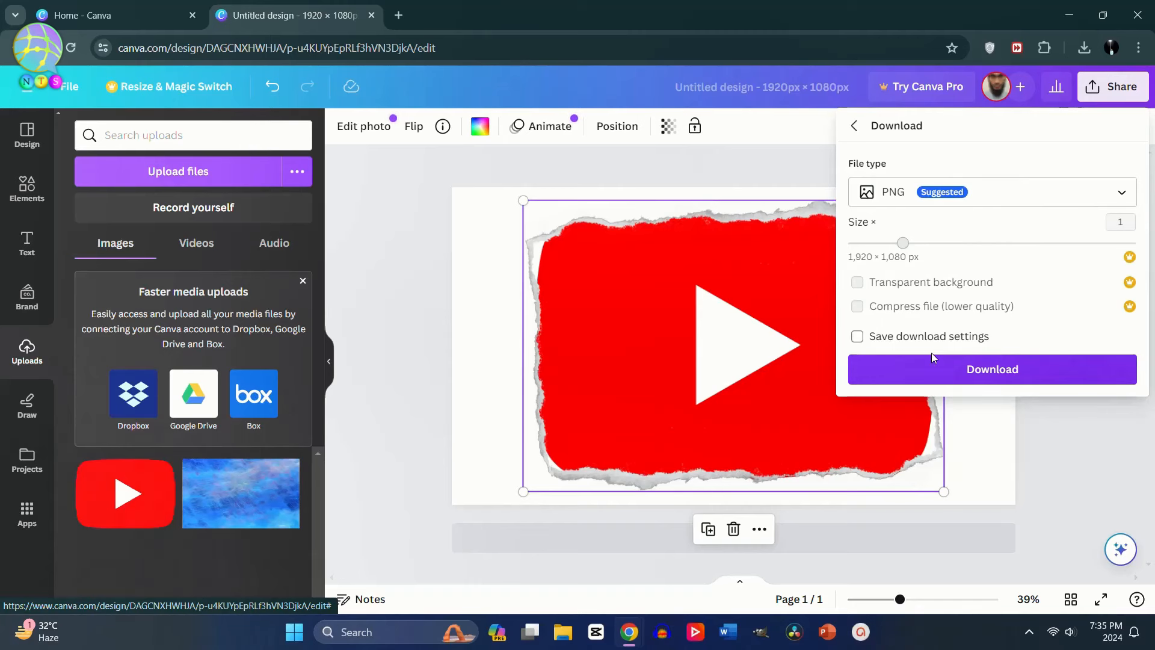
click(992, 369)
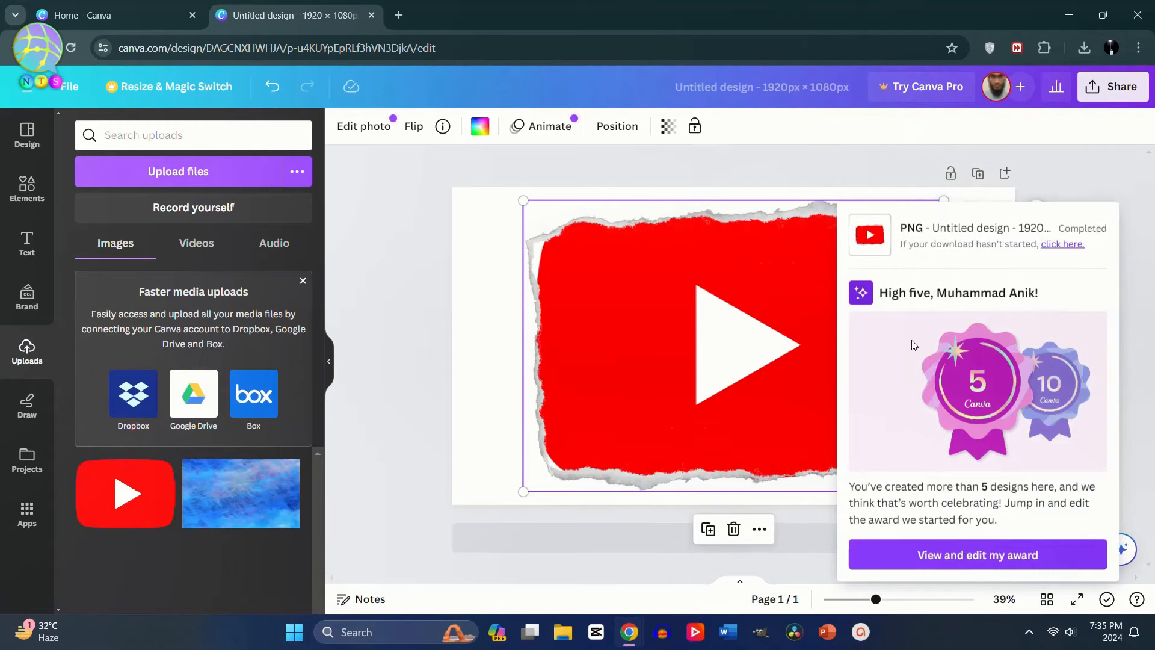
click(577, 14)
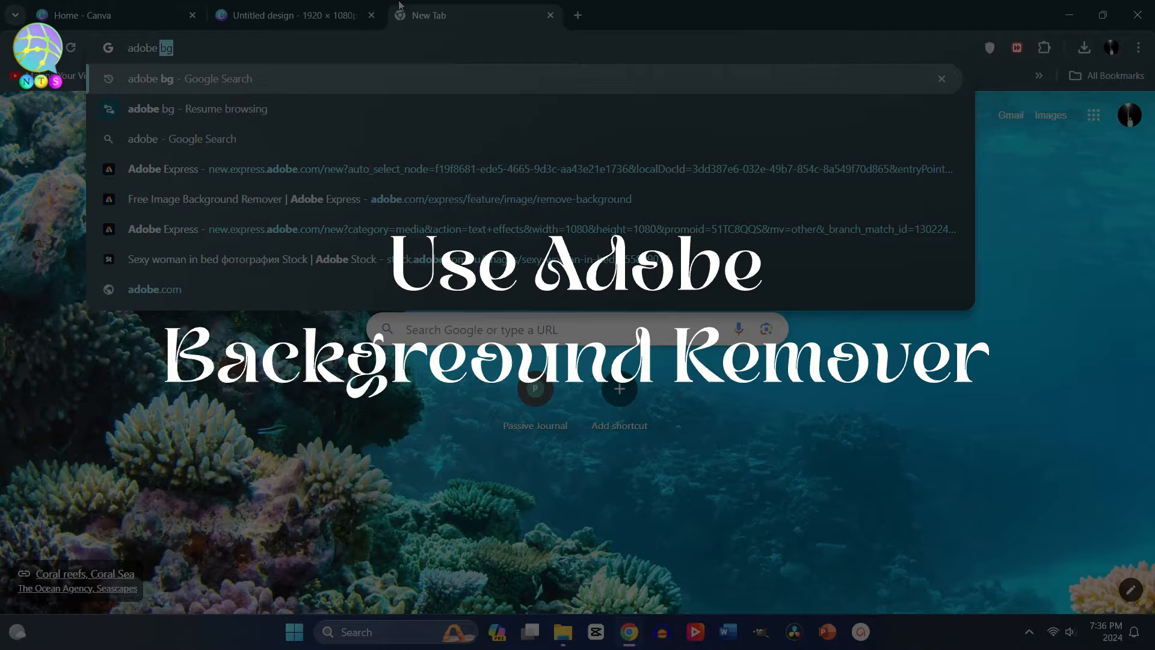
Open Adobe Express's Remove Background page and choose to upload a photo.
click(380, 199)
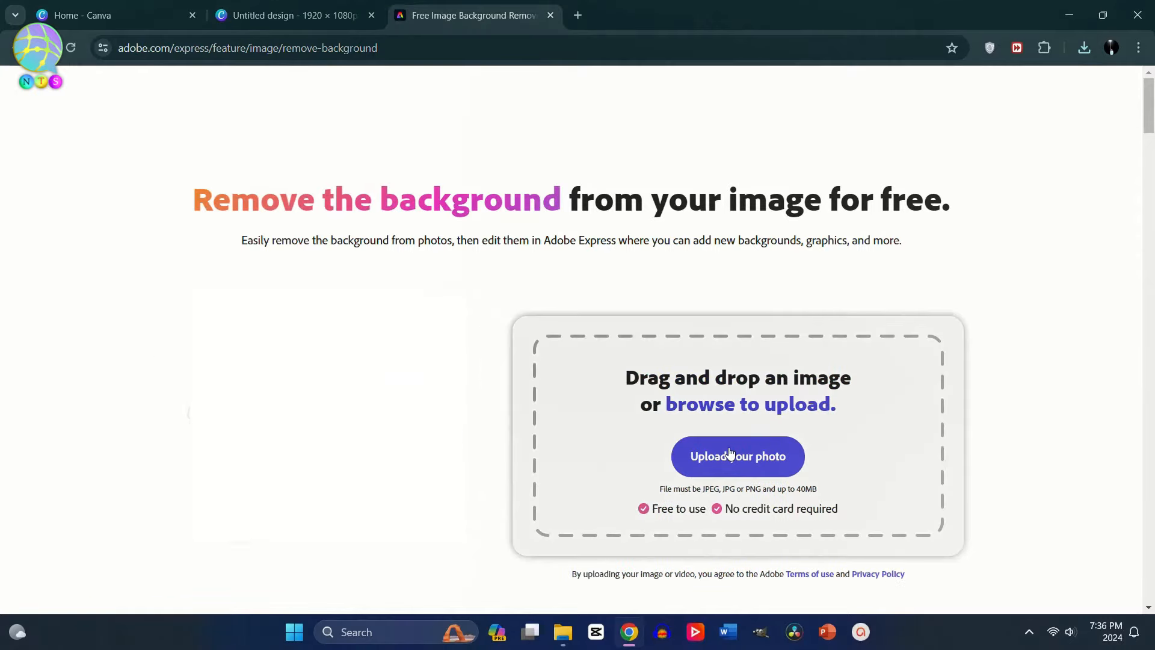
click(736, 456)
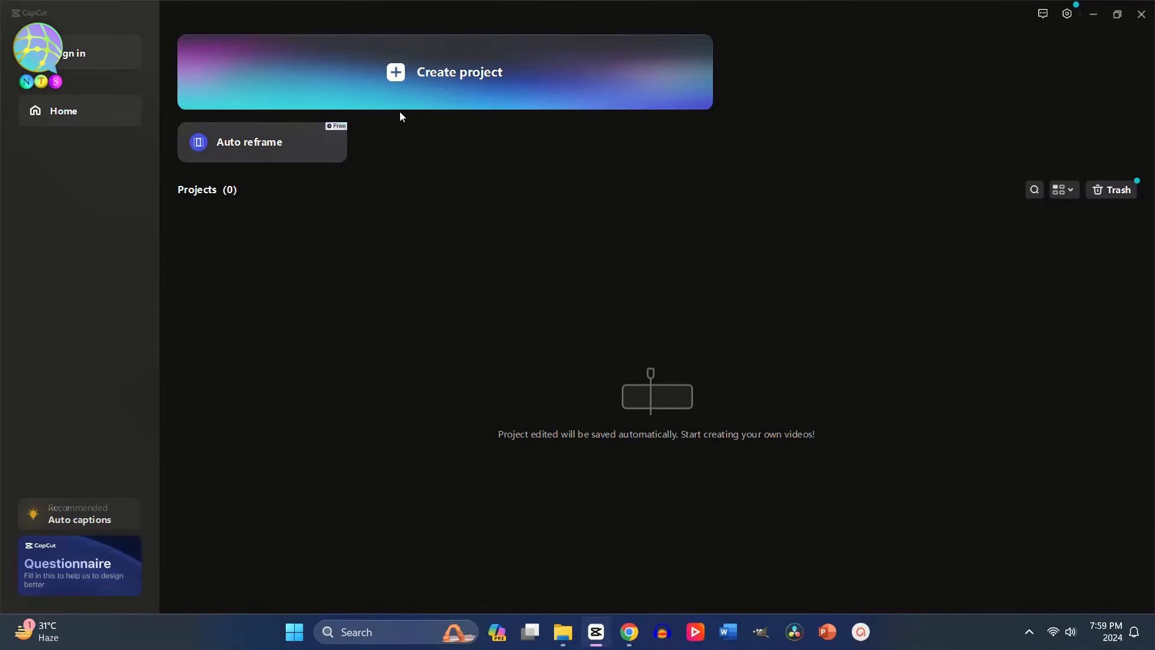
mouse_move(415, 61)
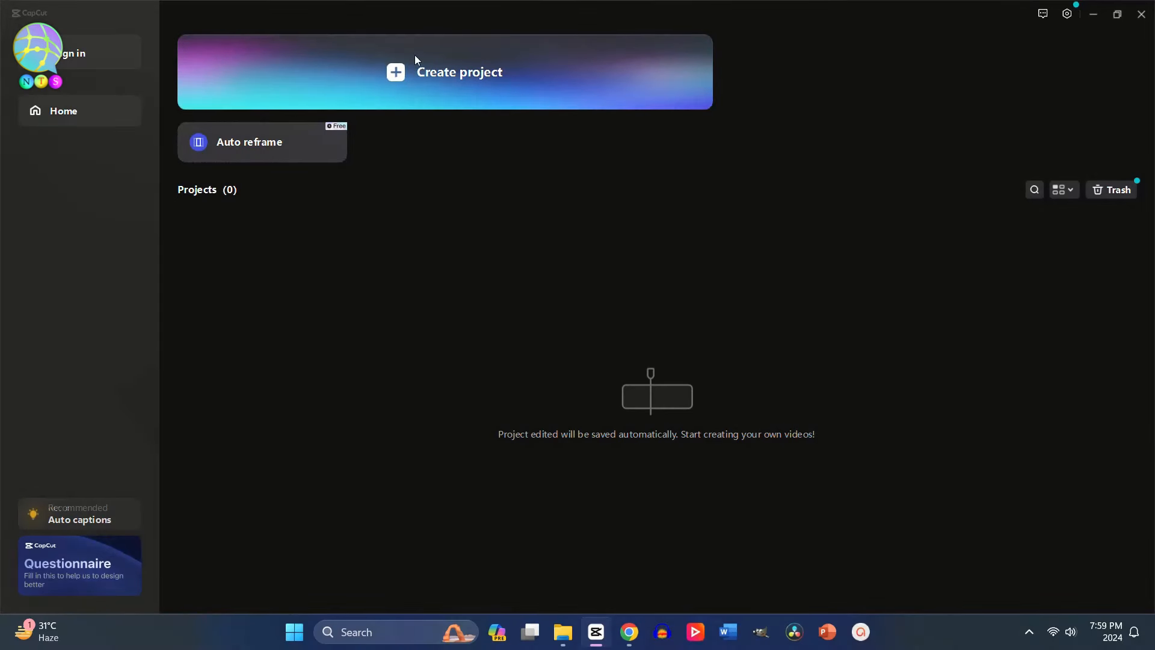
Create a new CapCut project and open the media import window.
click(445, 71)
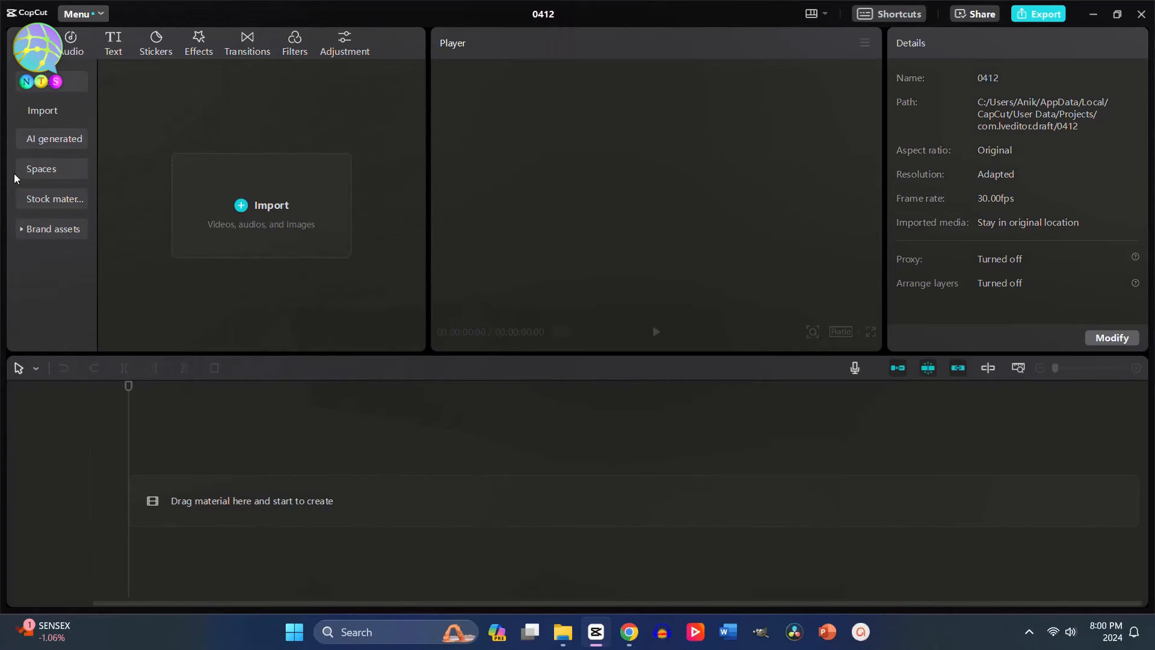
mouse_move(225, 216)
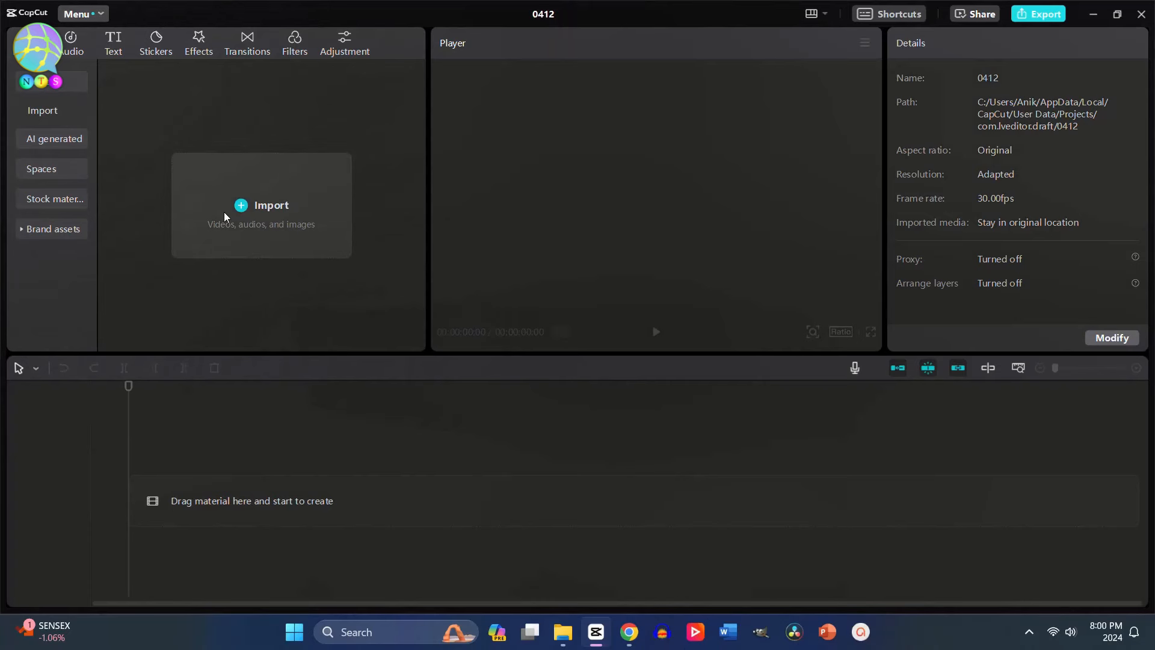
click(261, 205)
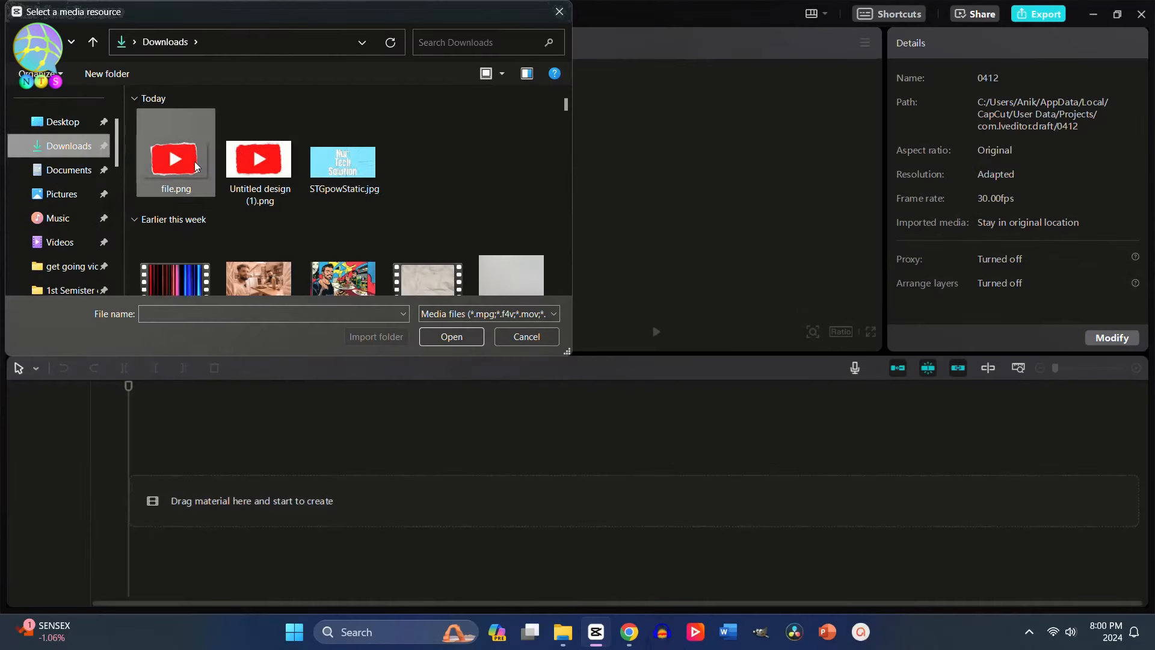
Add file.png to the timeline and import PaperUnfoldValidation.mp4.
click(451, 336)
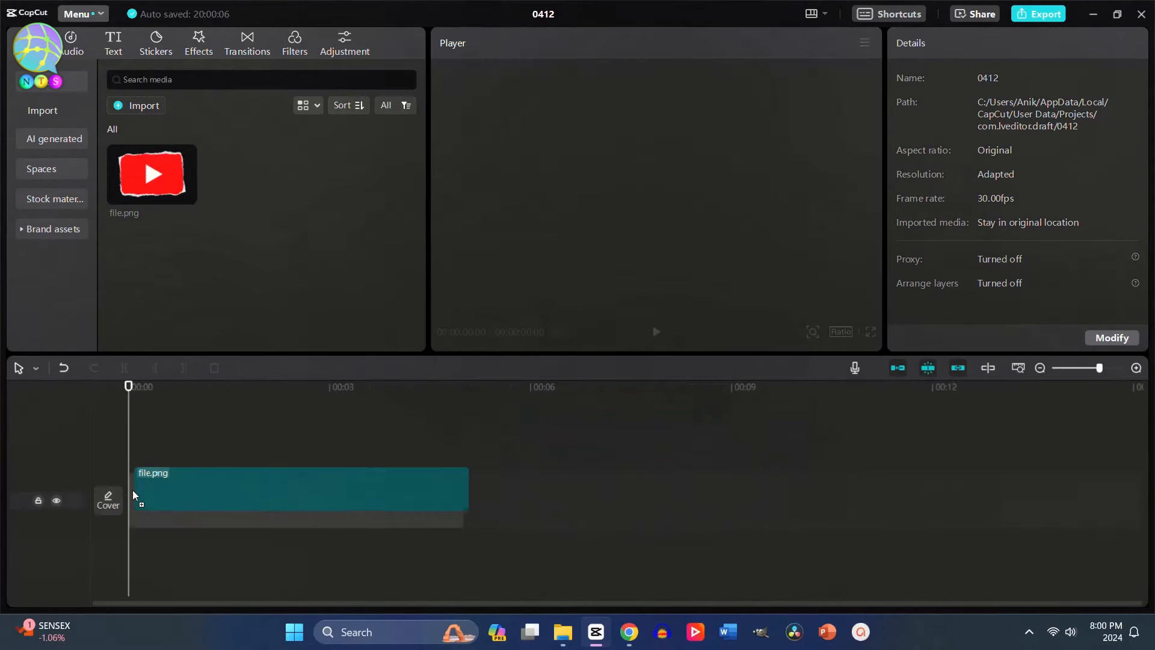
click(295, 501)
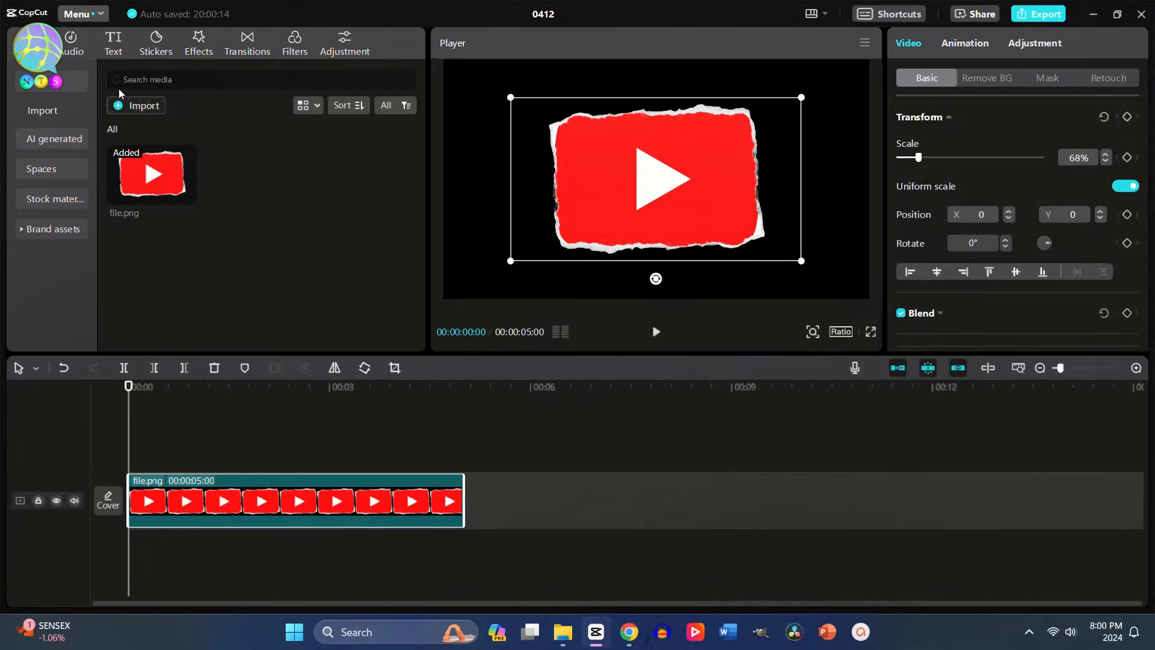
click(142, 105)
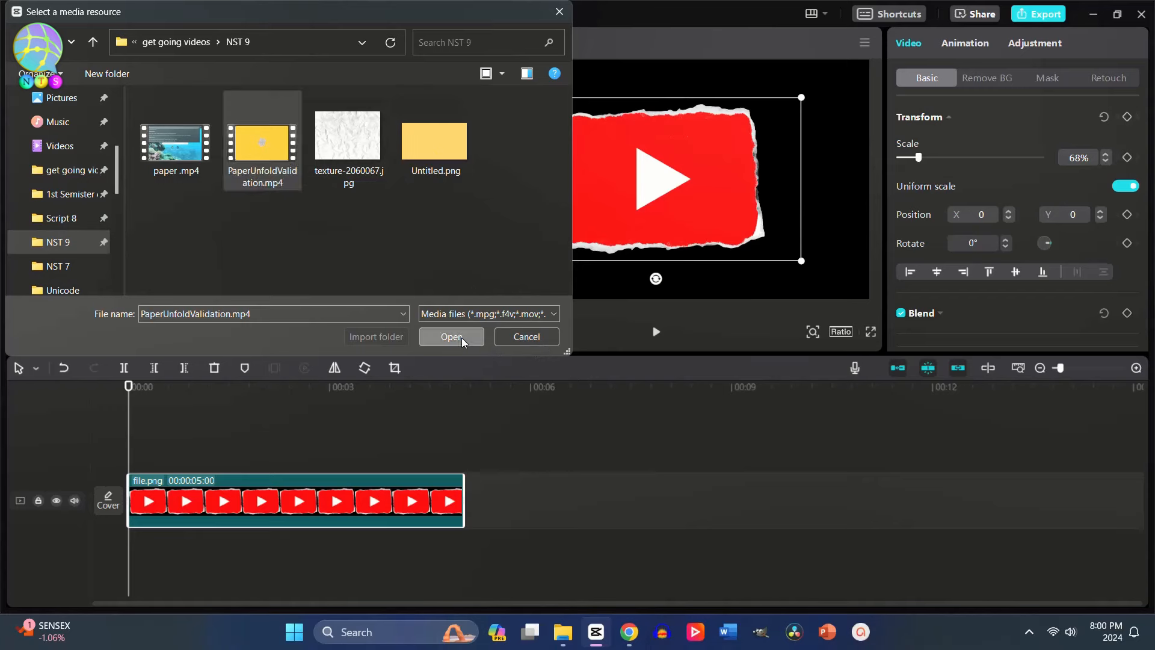
click(452, 337)
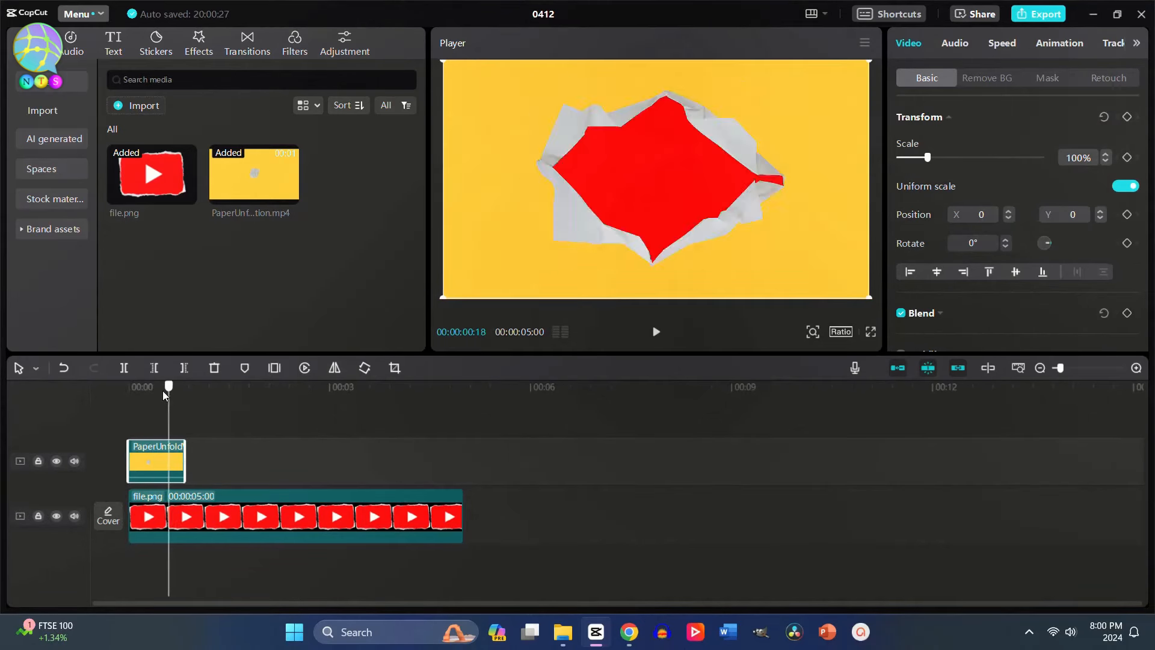
Chroma-key the paper video's red area with intensity 45 and shadow 11.
click(988, 78)
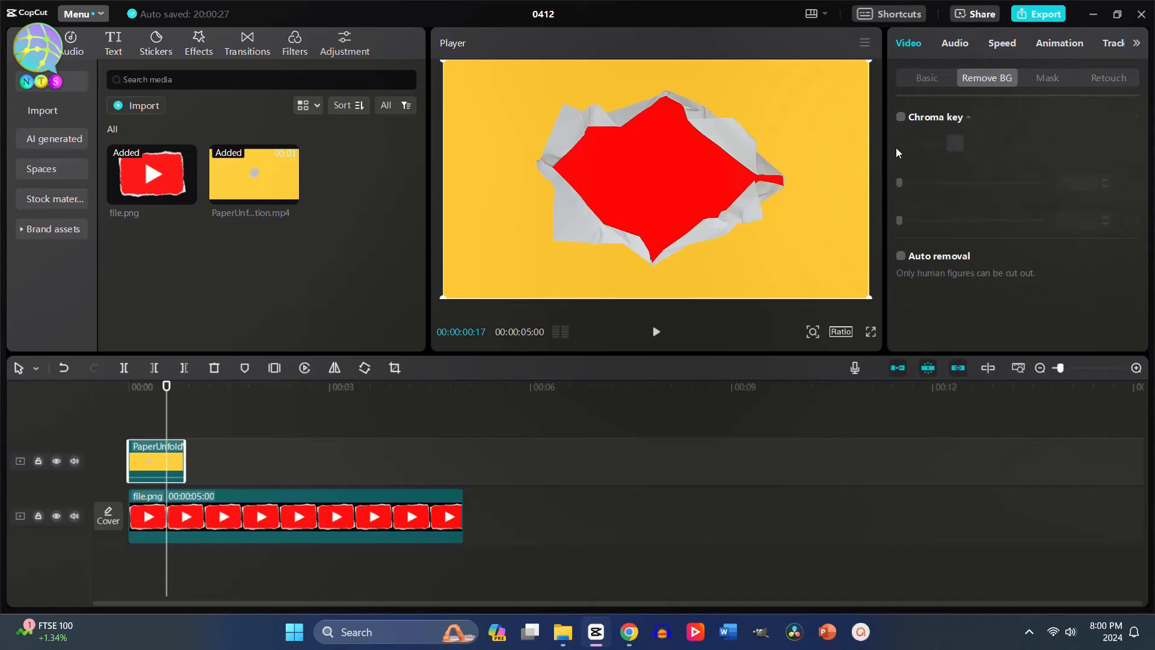
click(900, 116)
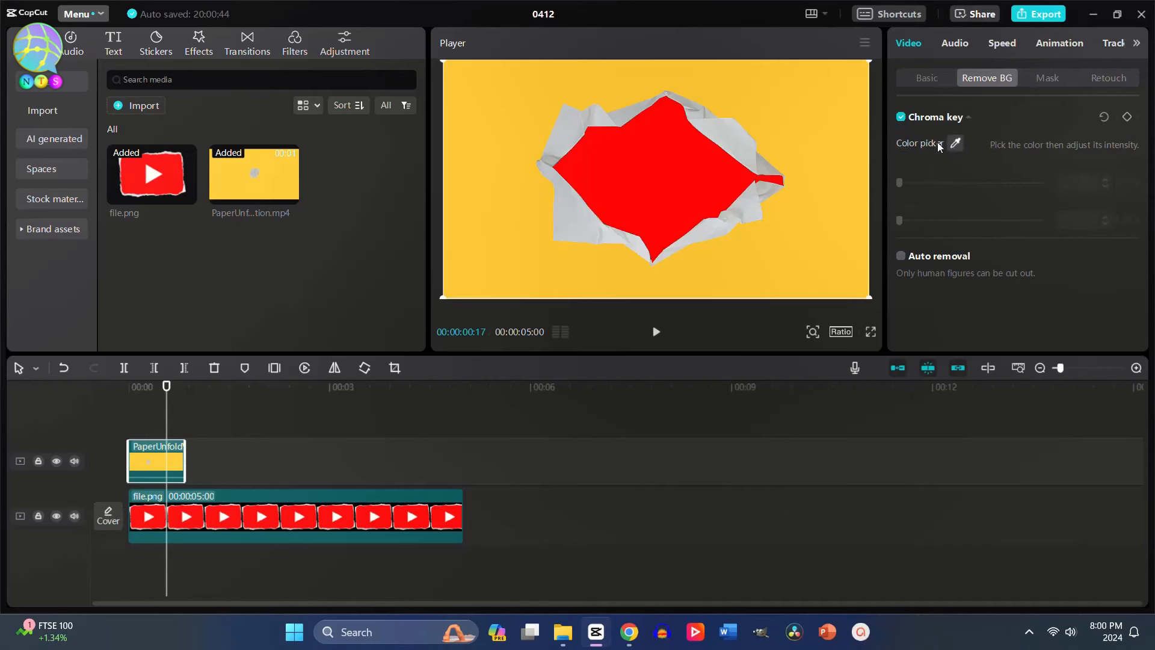
click(955, 143)
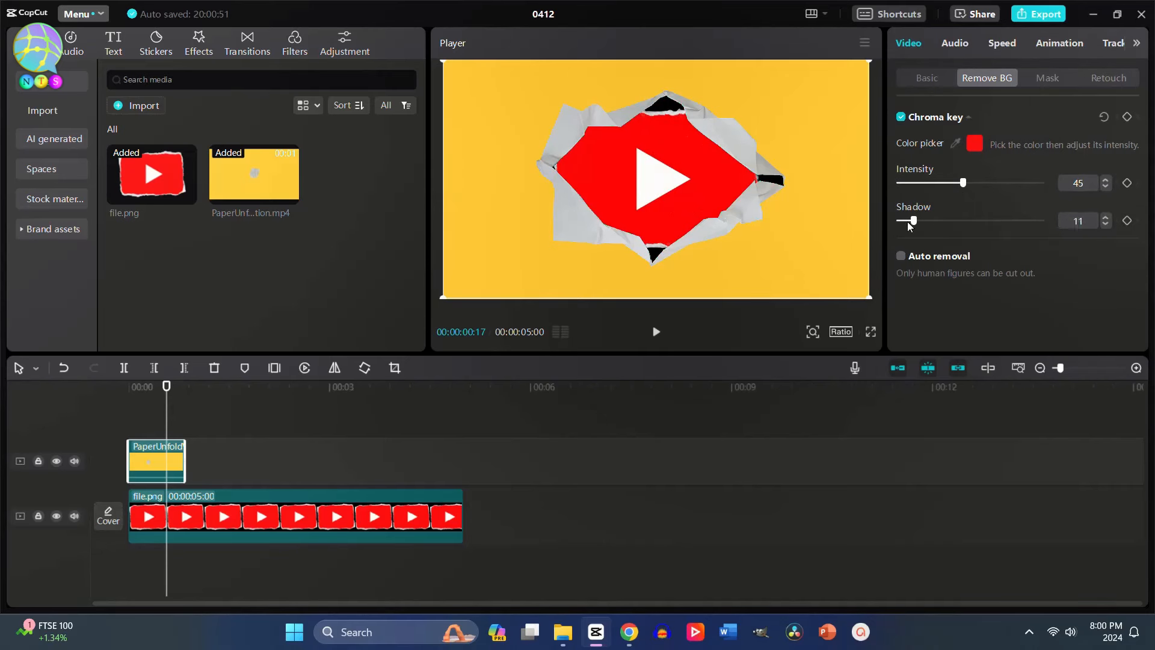
click(900, 116)
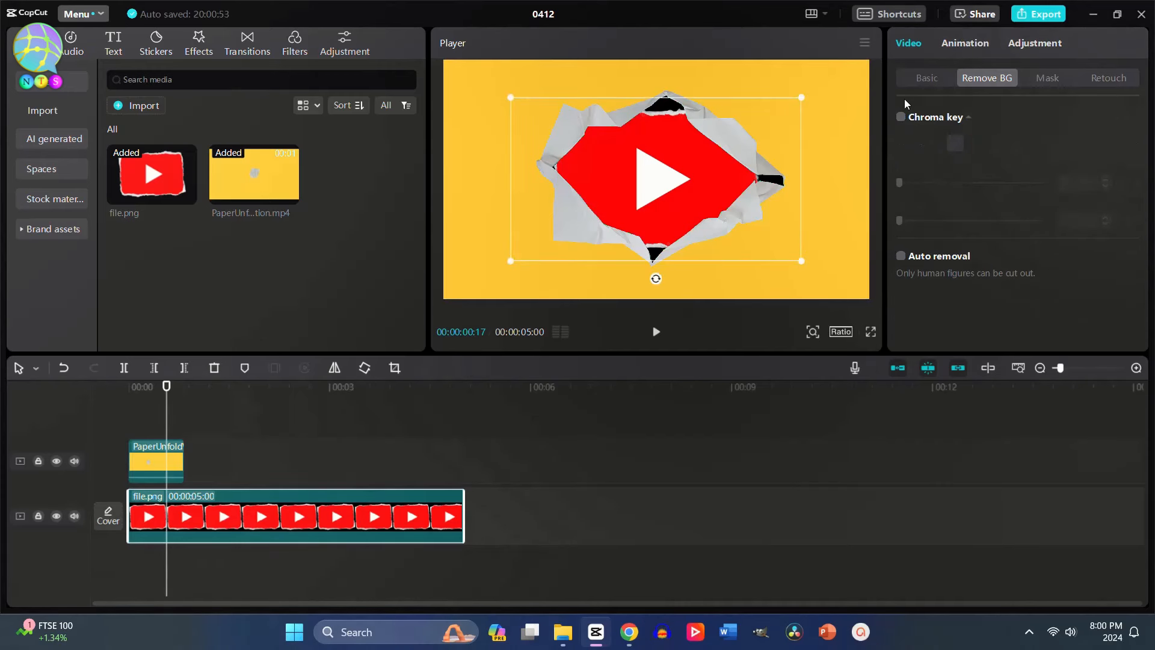
mouse_move(906, 105)
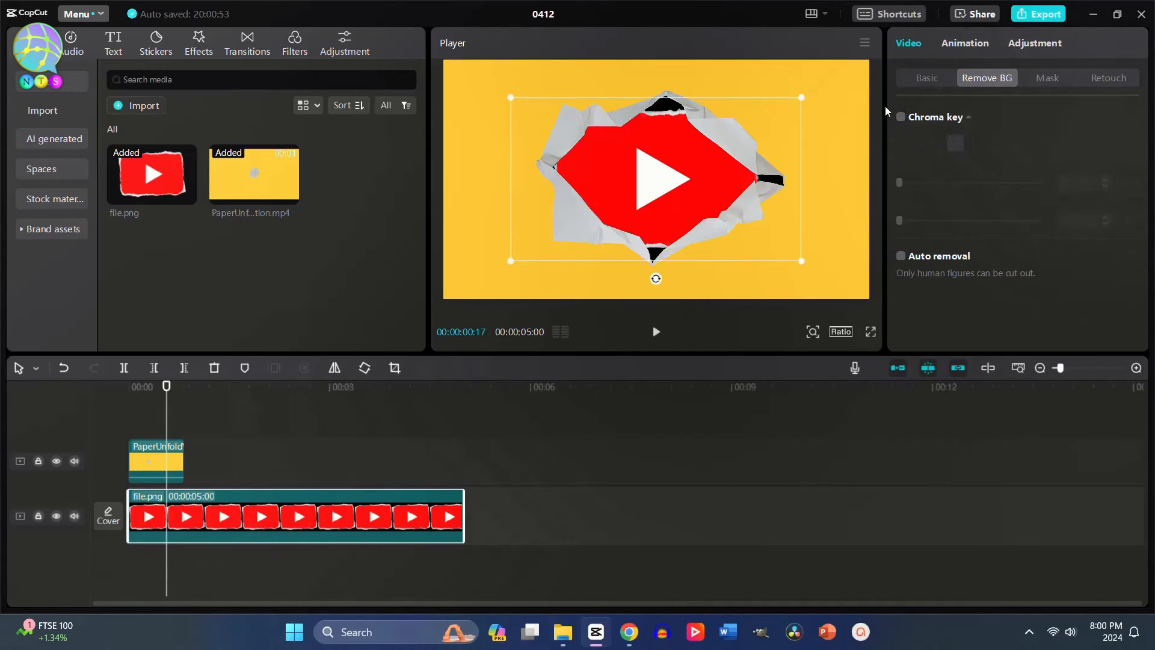
Scale file.png to 88%, split it where PaperUnfold ends, and select the right piece.
click(926, 78)
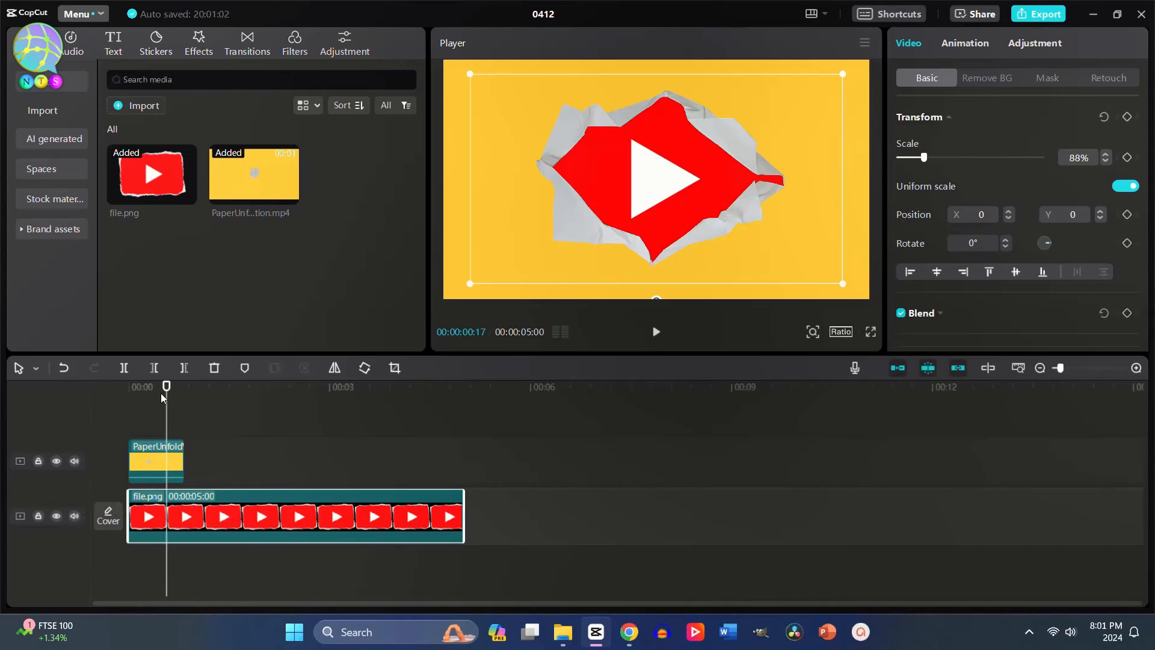
click(654, 331)
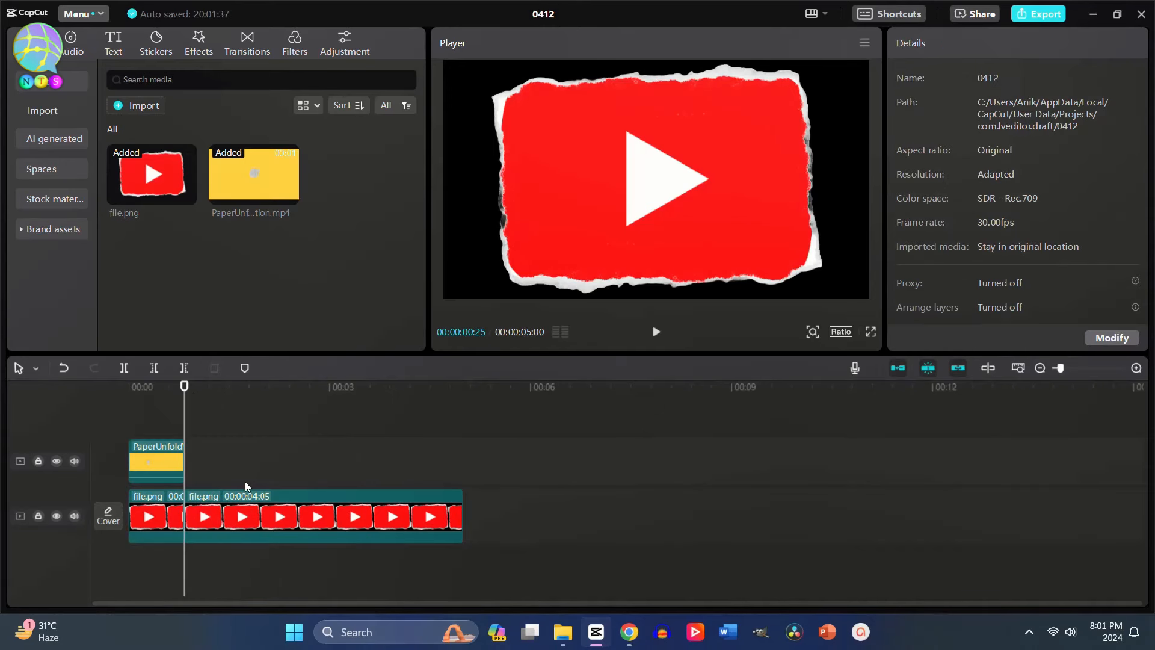
click(317, 516)
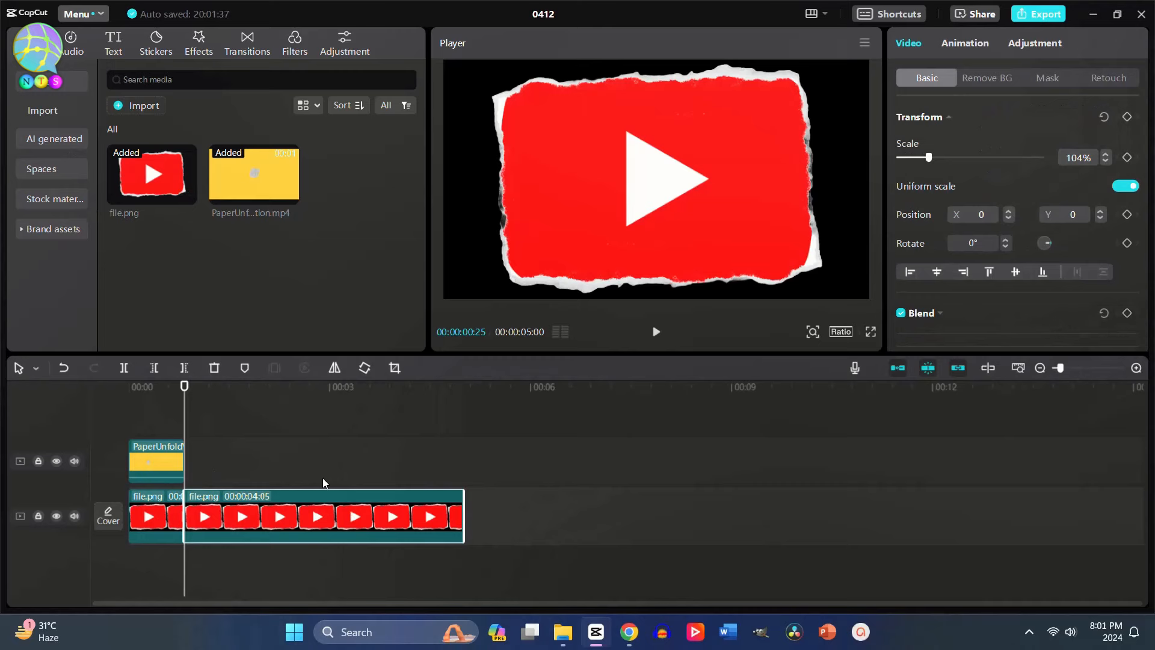
Import the yellow Untitled.png background, enable Arrange layers, and layer the logo clip above.
click(355, 174)
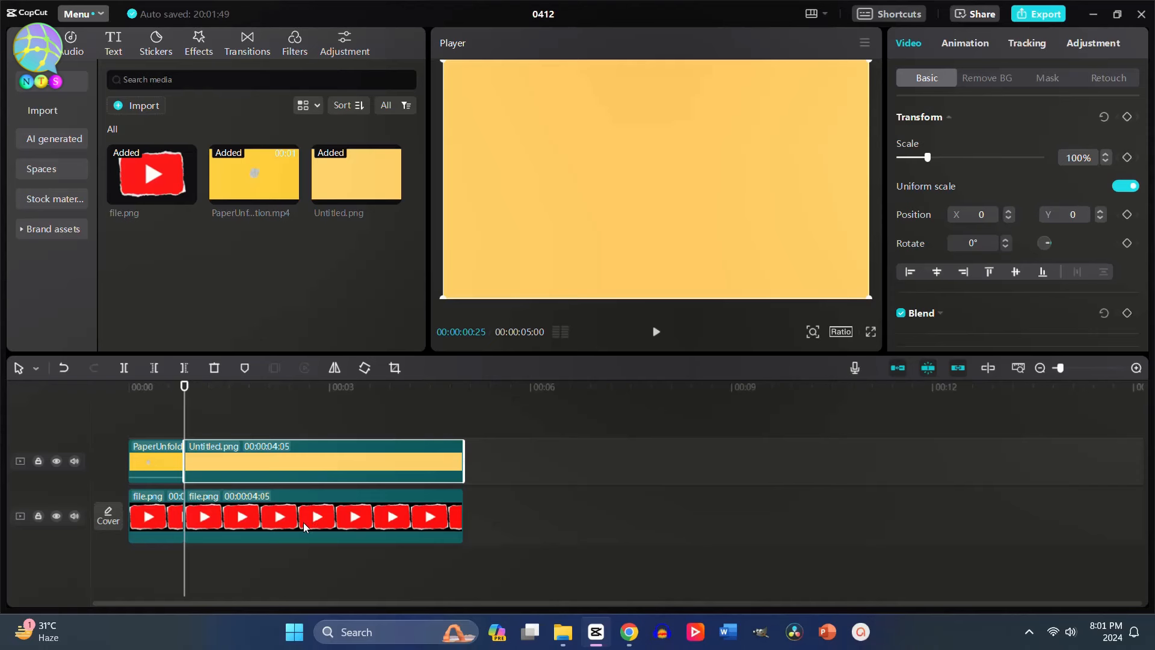
mouse_move(781, 447)
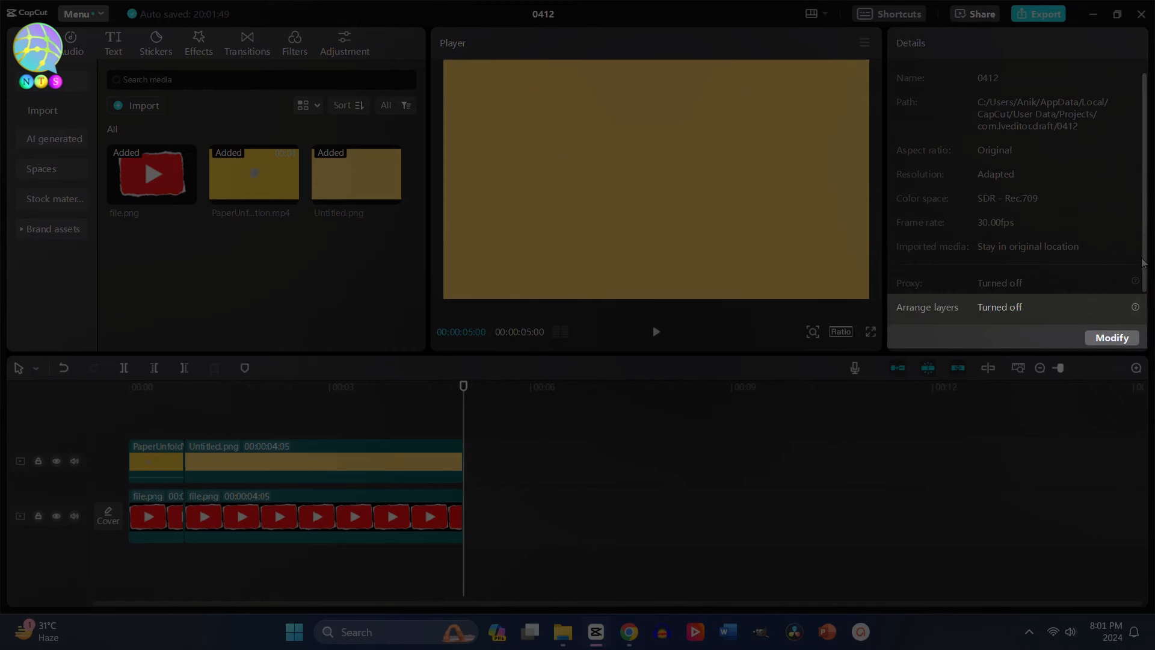
click(1112, 338)
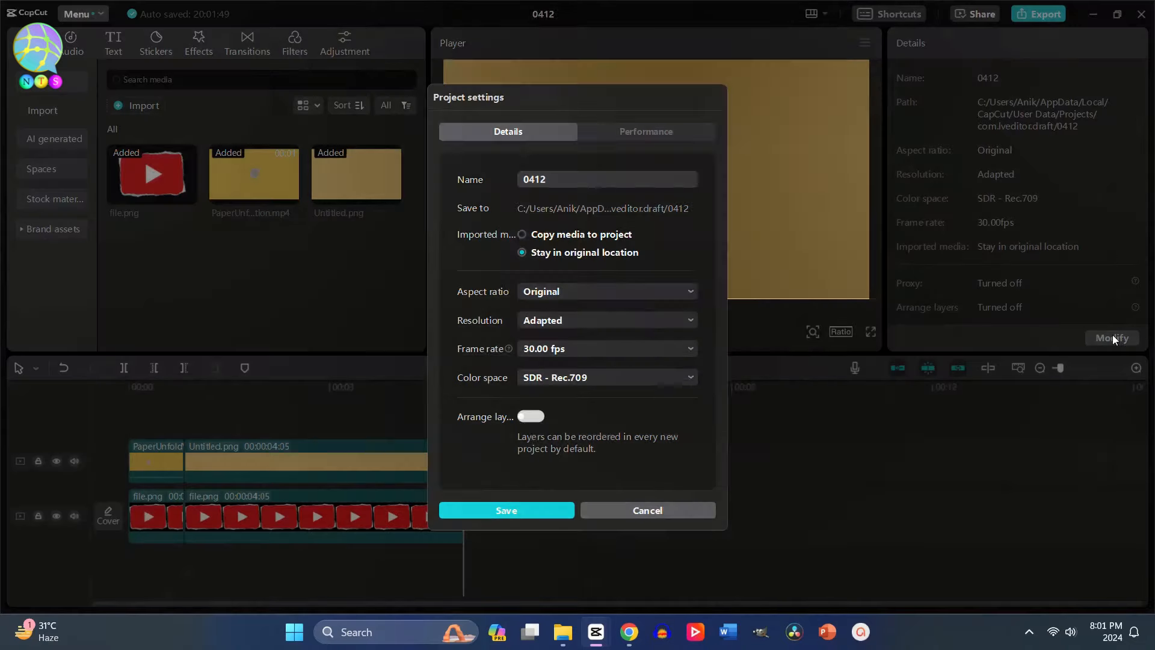
click(529, 416)
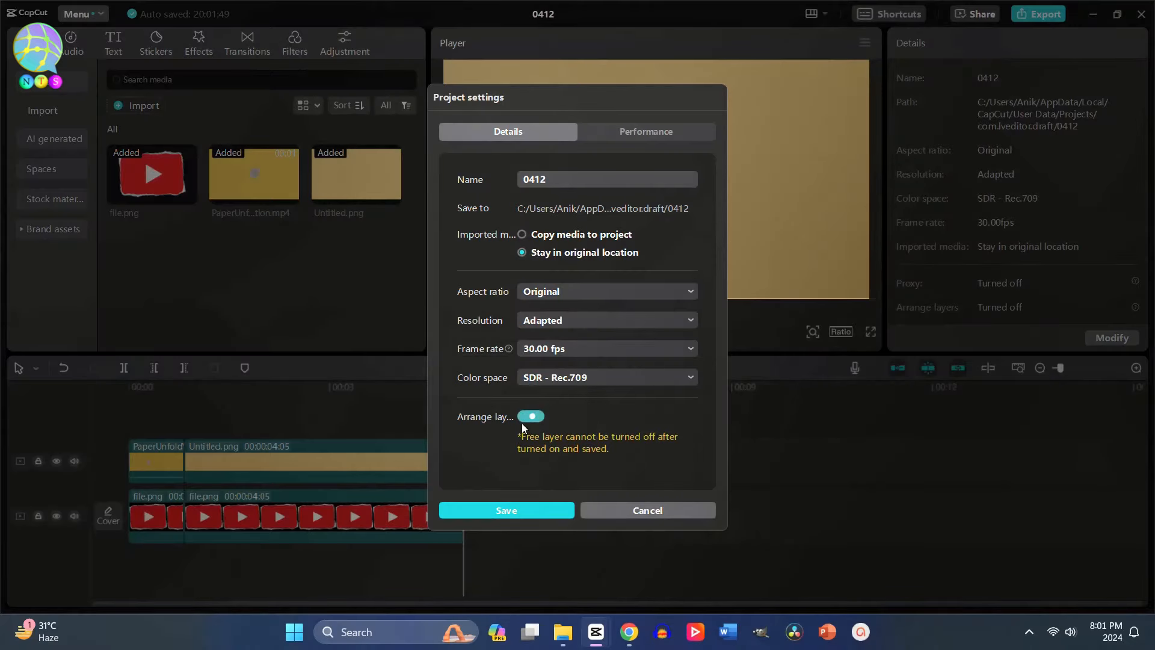
click(506, 510)
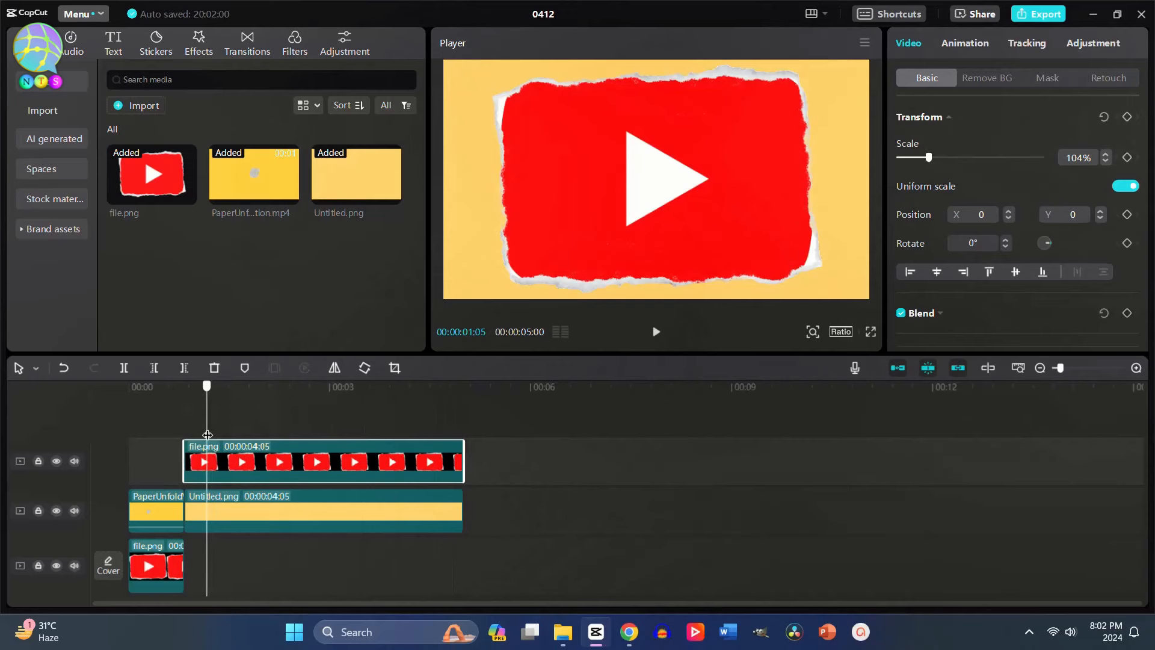
click(654, 331)
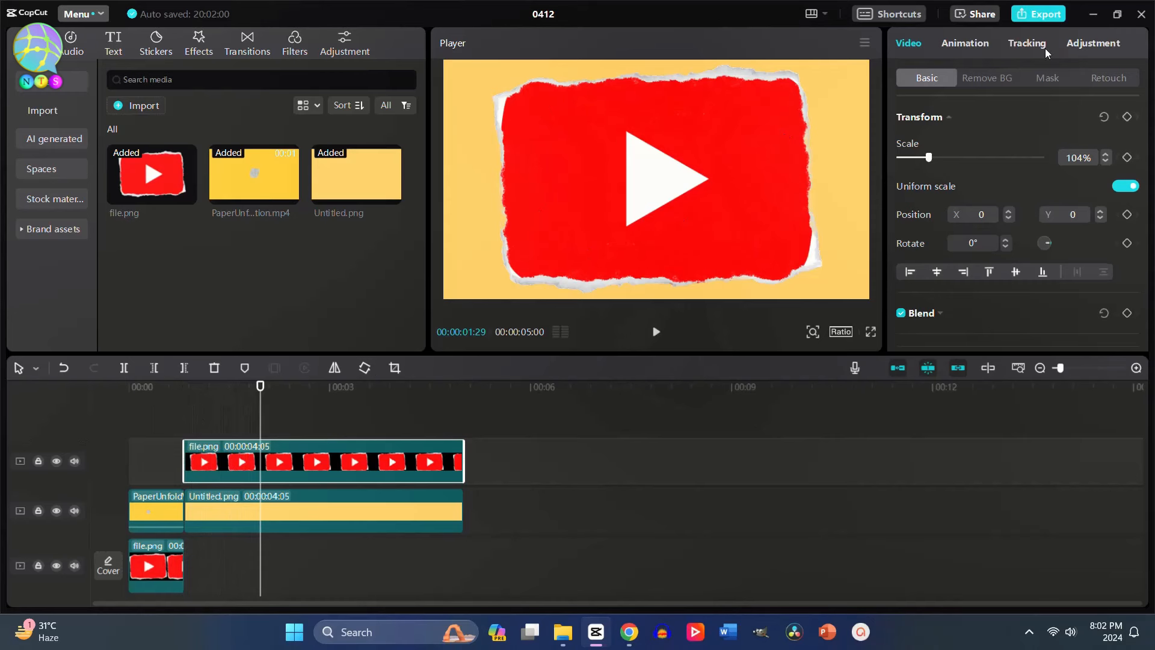
Export the project as 2K MP4 (0412.mp4) into the NST 9 folder.
click(1038, 13)
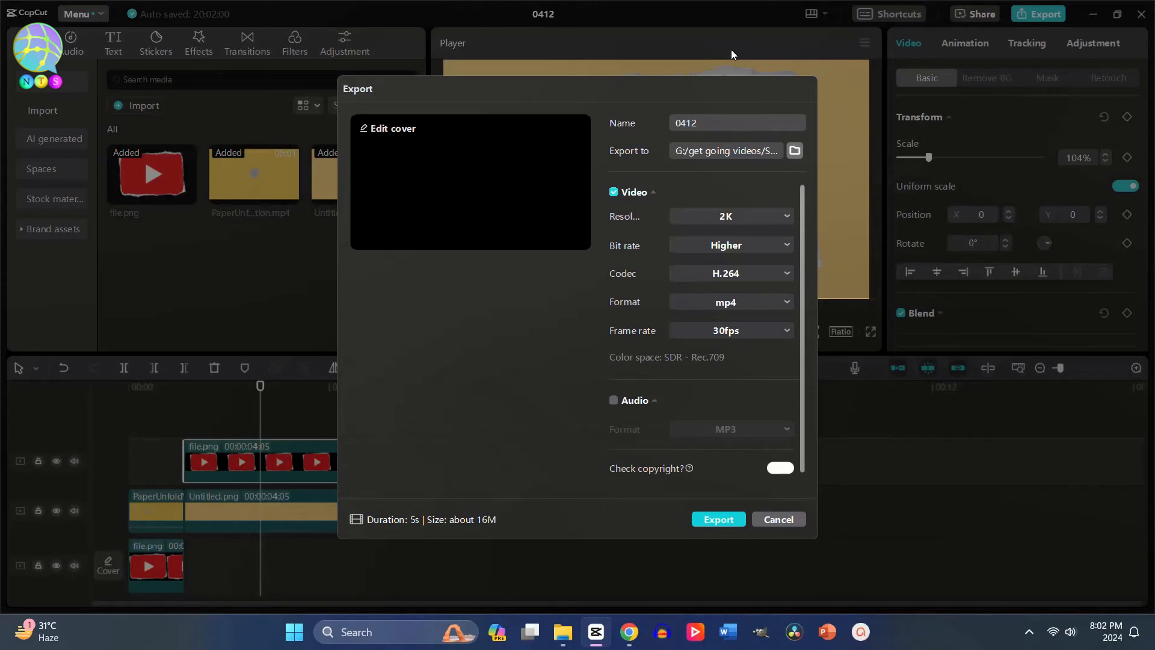
click(794, 150)
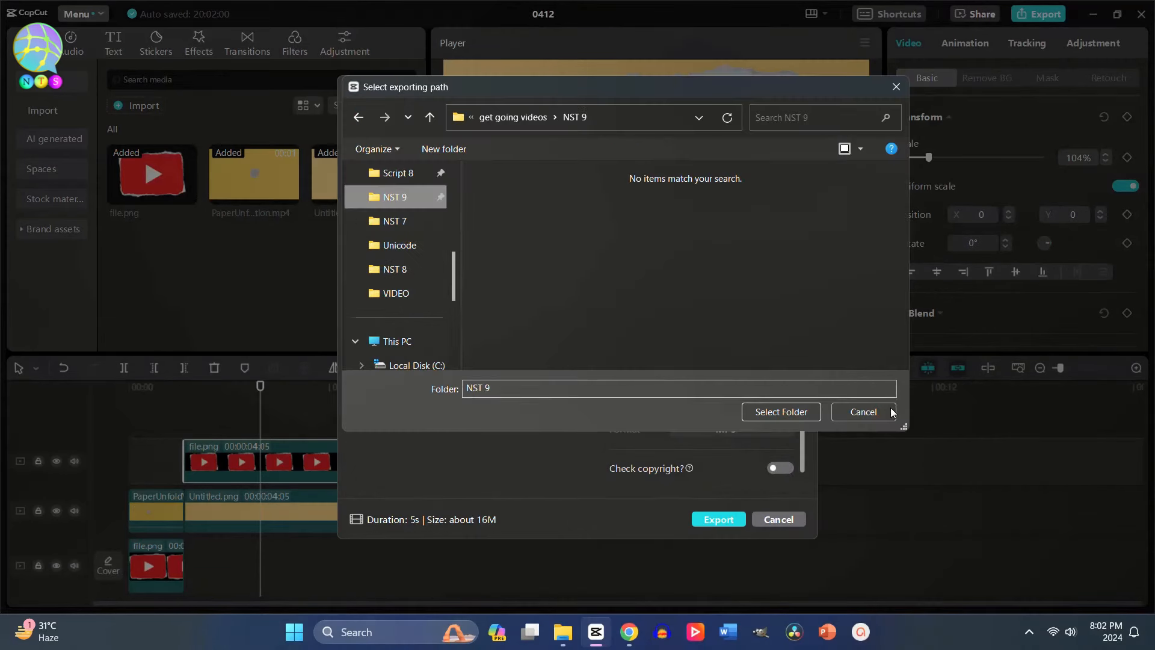
click(780, 412)
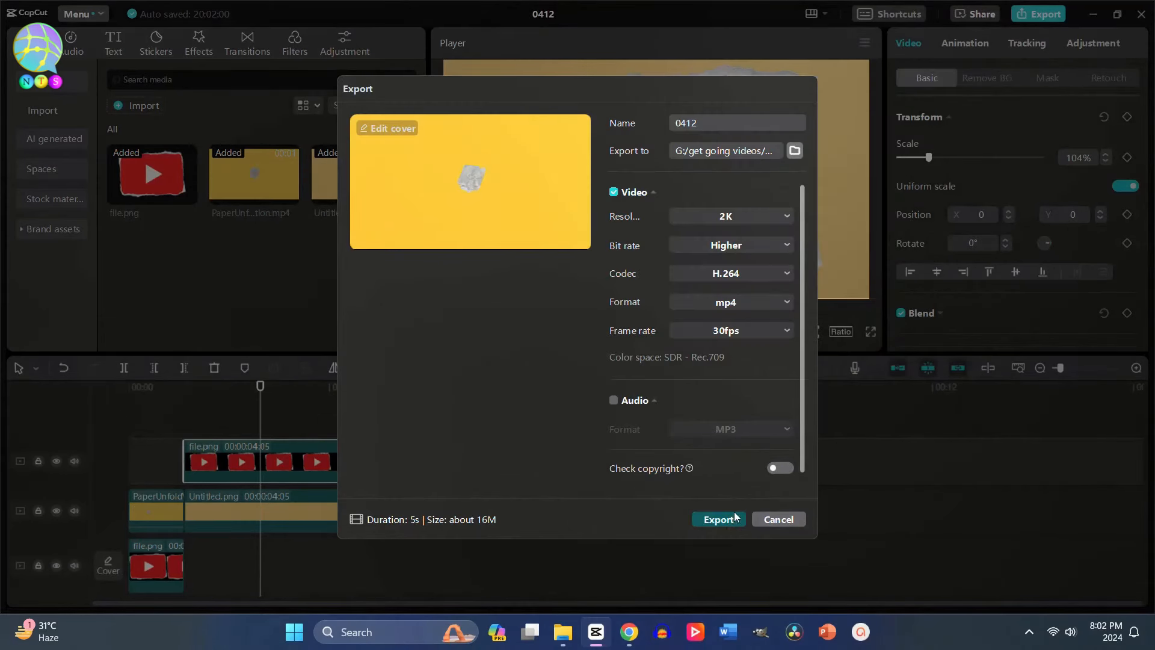
click(718, 518)
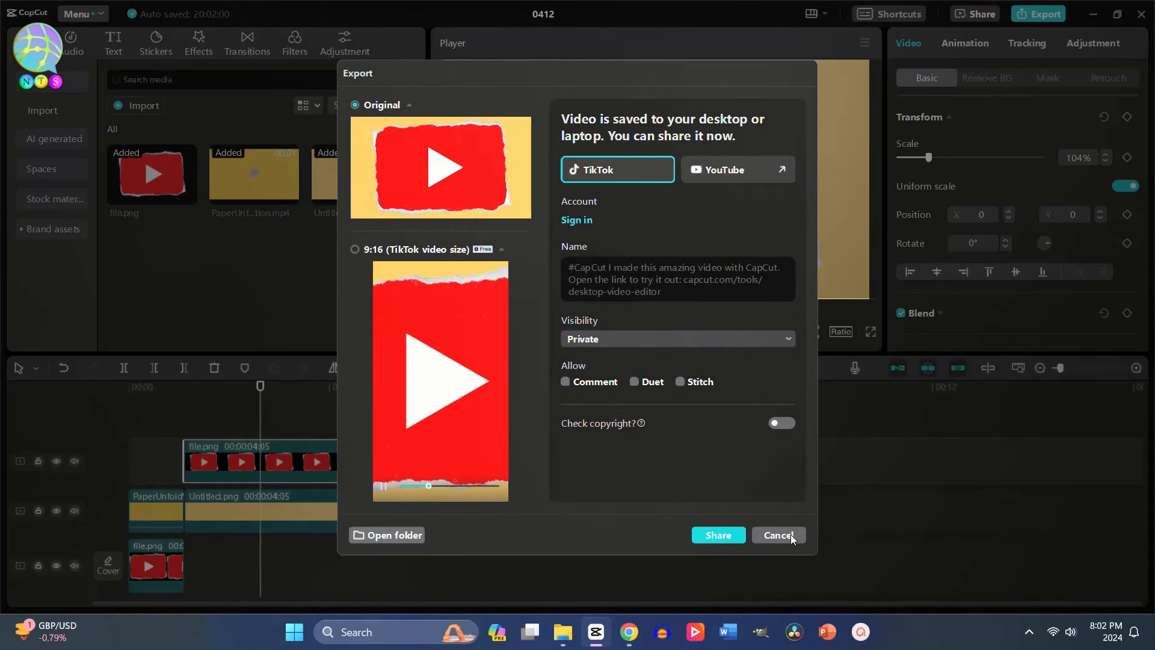
click(778, 535)
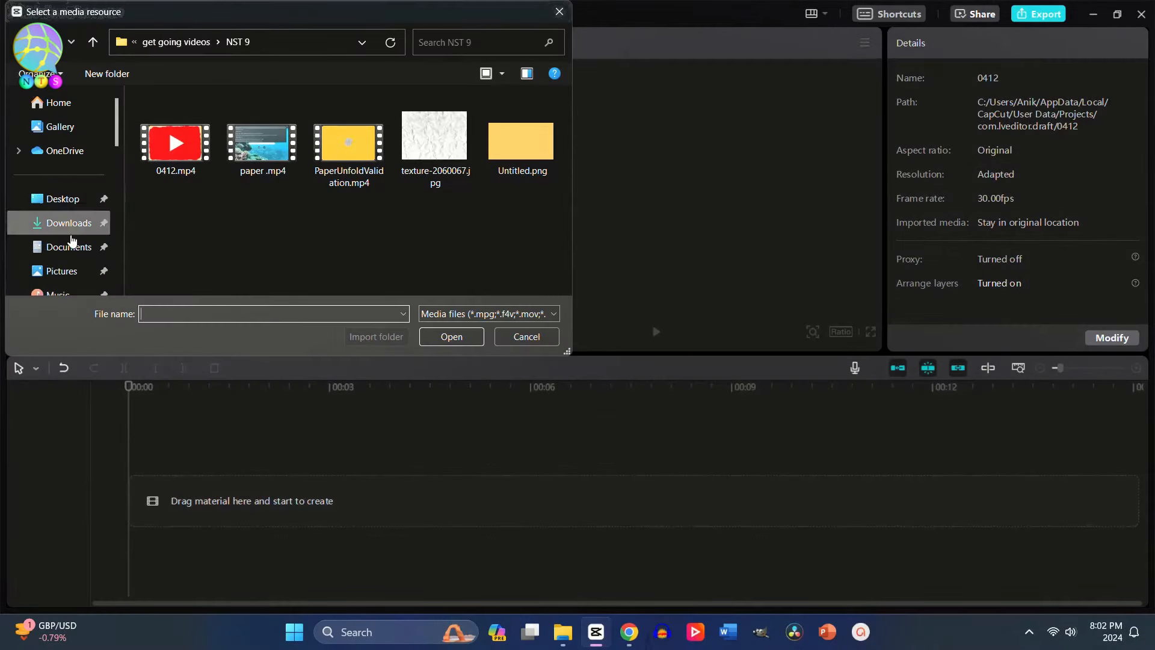
Add the Bangla Gmail tutorial video from Downloads, with 0412.mp4 above it.
click(69, 222)
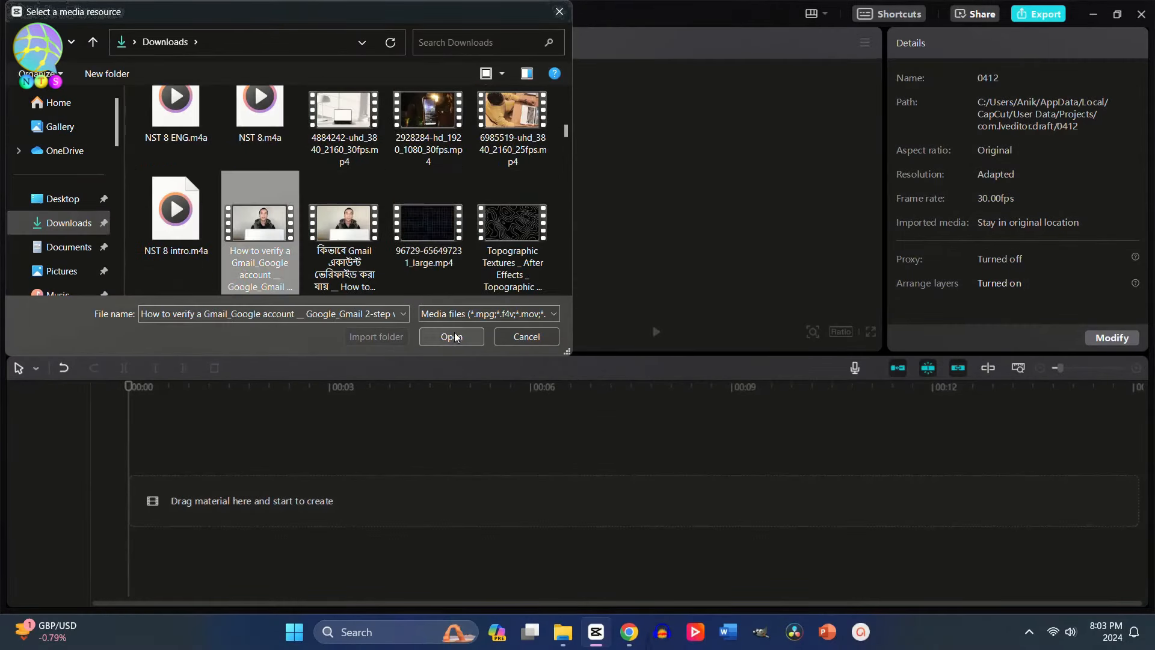
click(451, 337)
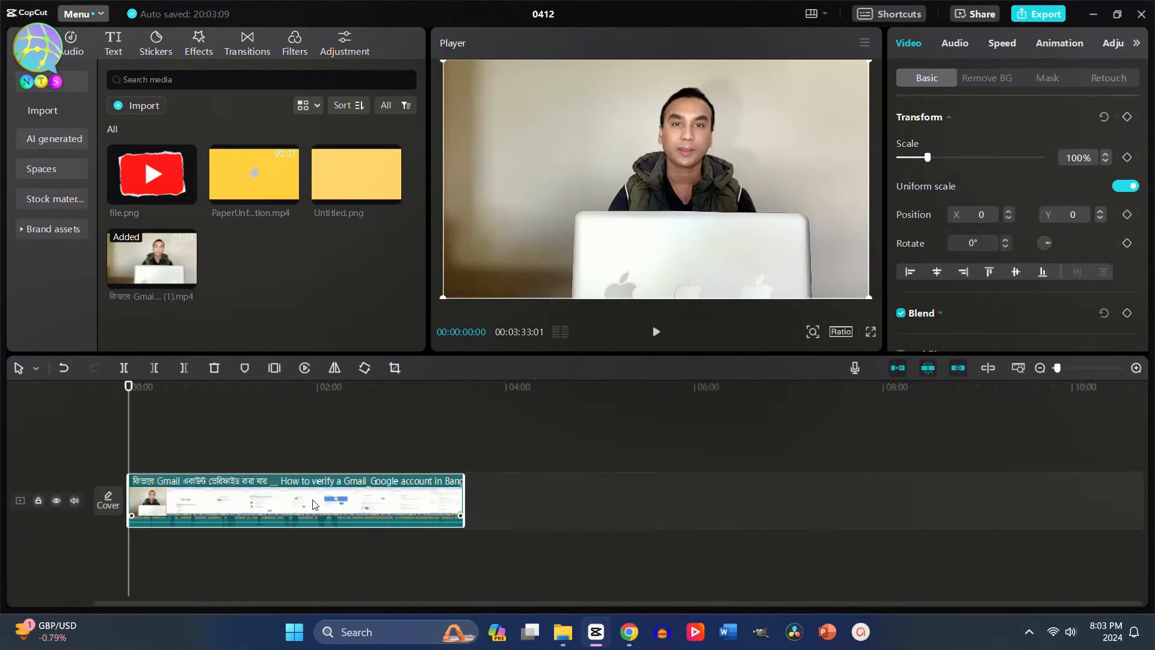
click(140, 105)
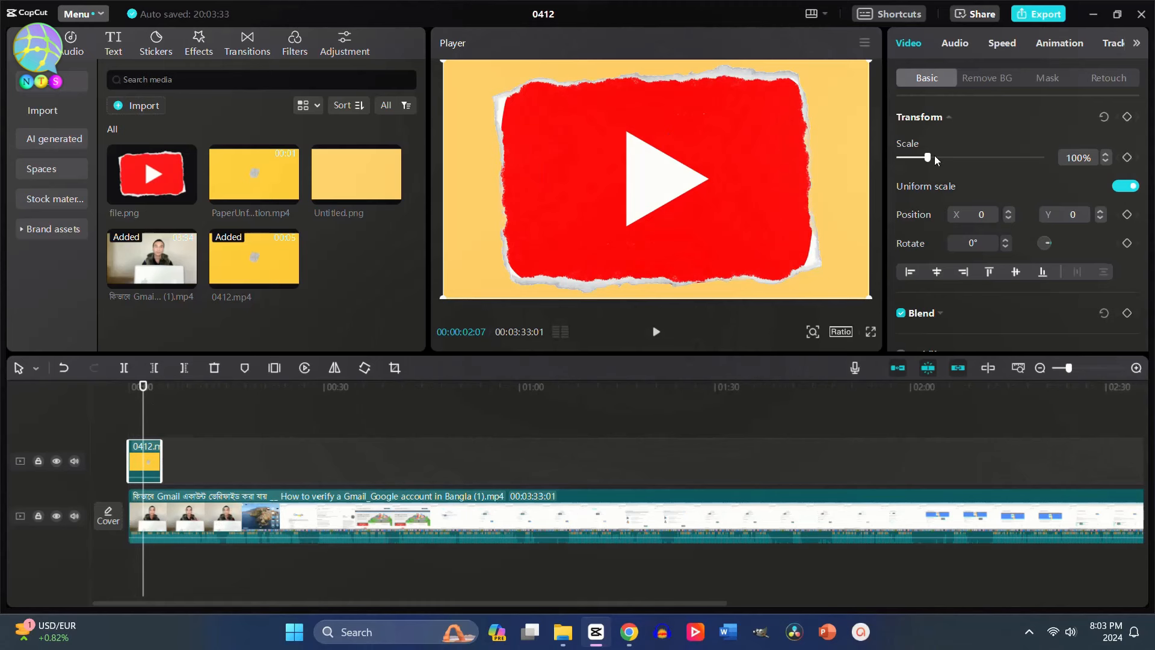
mouse_move(995, 85)
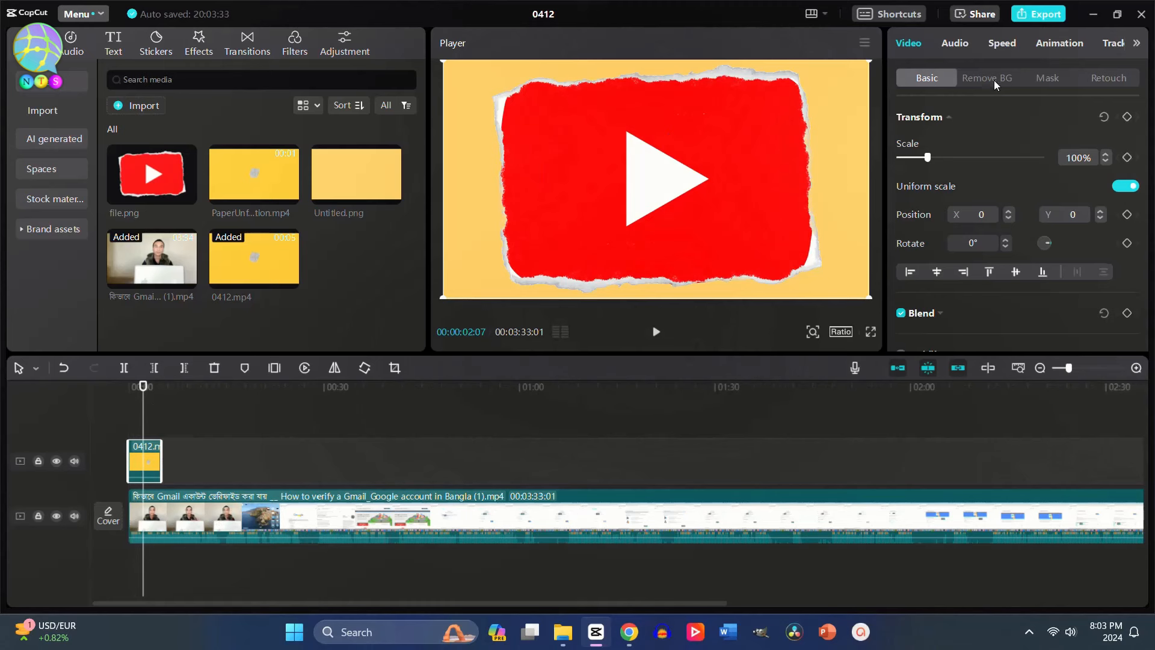
Chroma-key the yellow out of 0412.mp4 (intensity 8, shadow 17) and scale it to 79%.
click(987, 78)
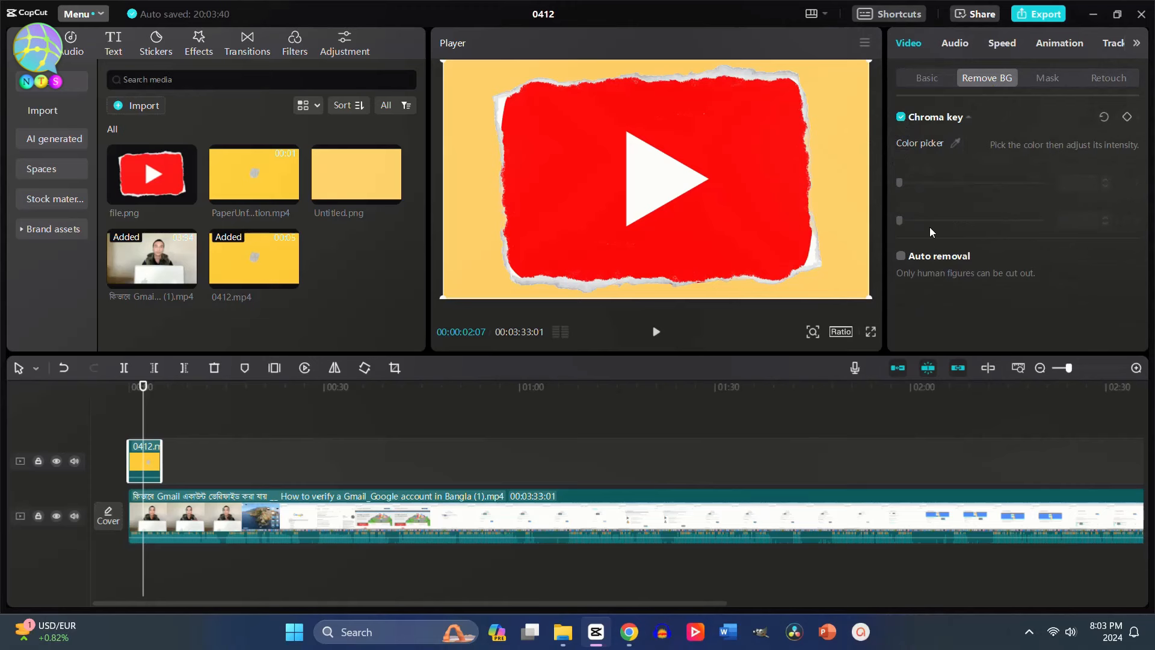
mouse_move(964, 155)
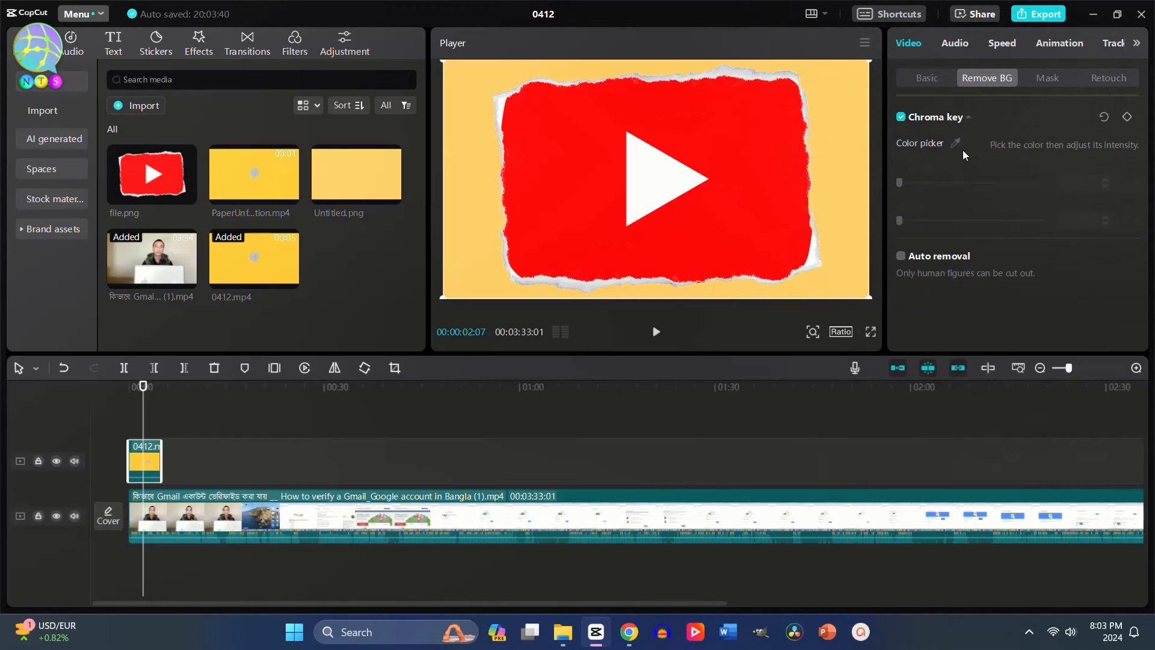
click(956, 144)
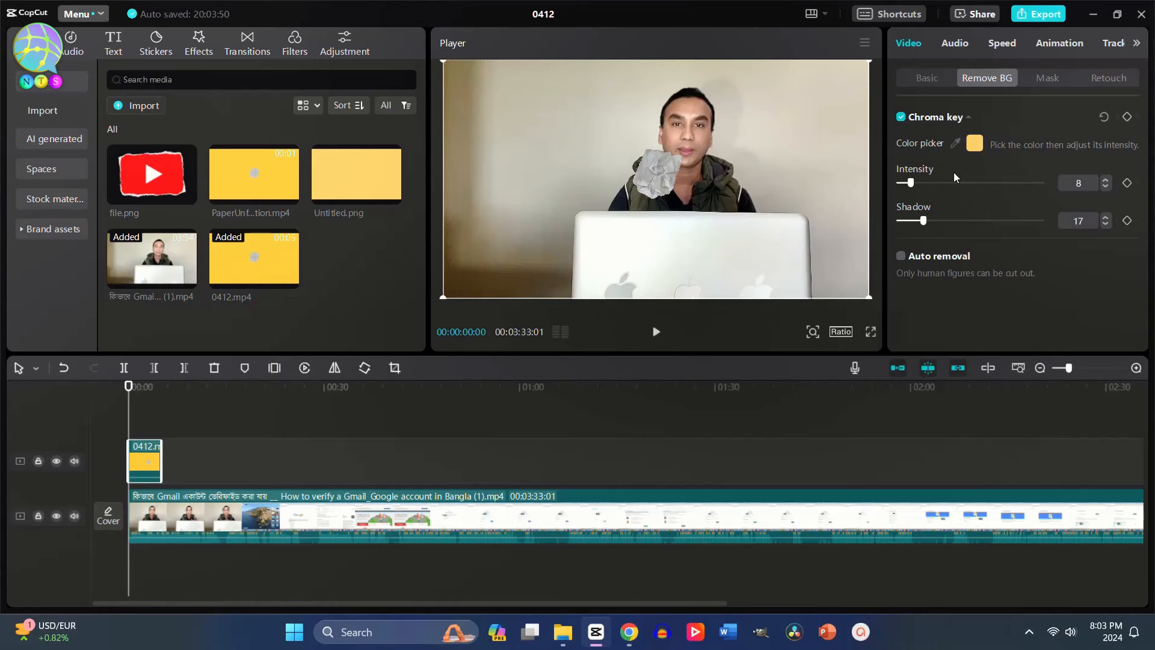
click(926, 78)
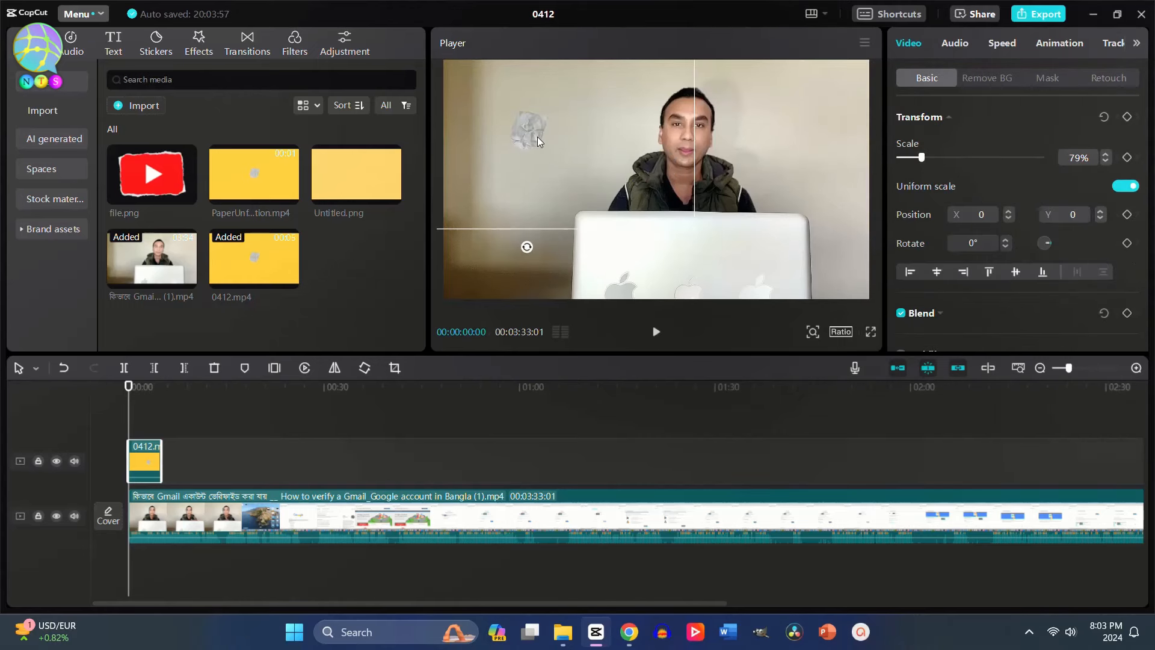